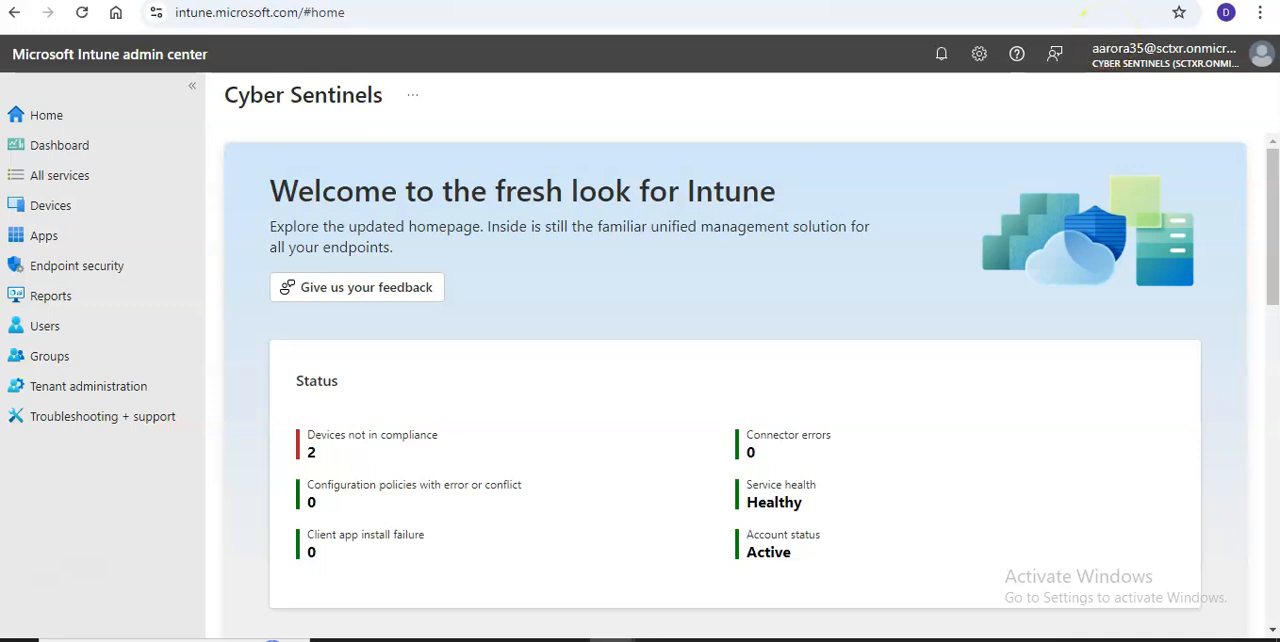
Step: Go to Endpoint security and show the Attack surface reduction policies list
left_click(76, 264)
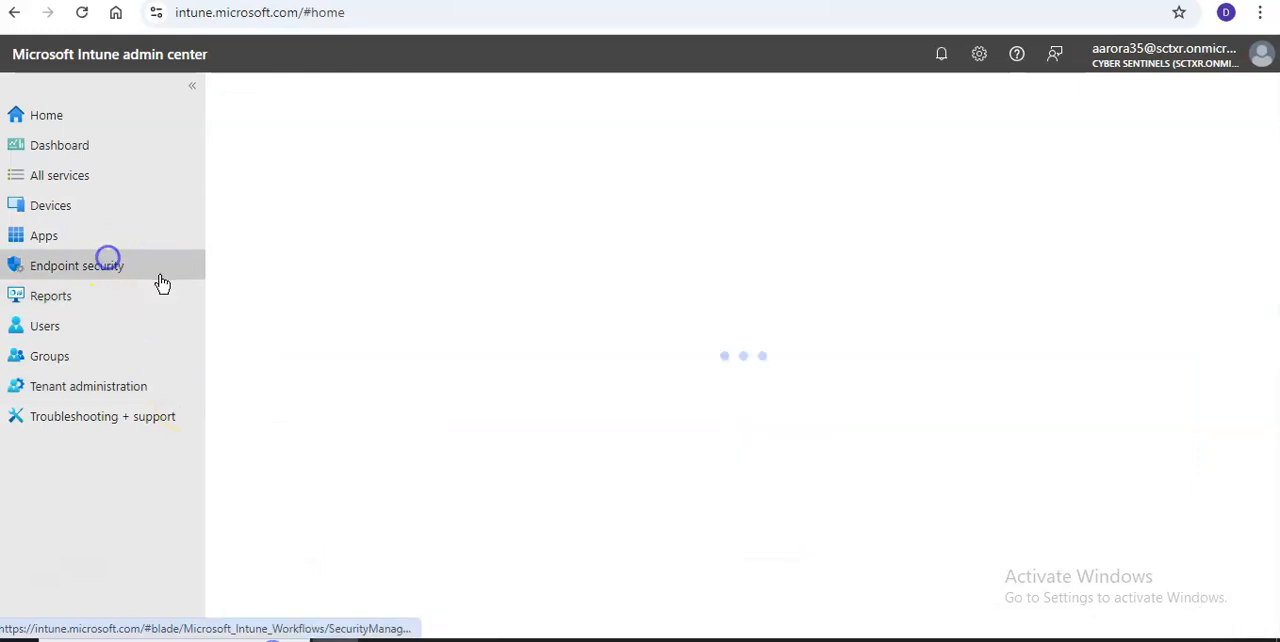
left_click(76, 264)
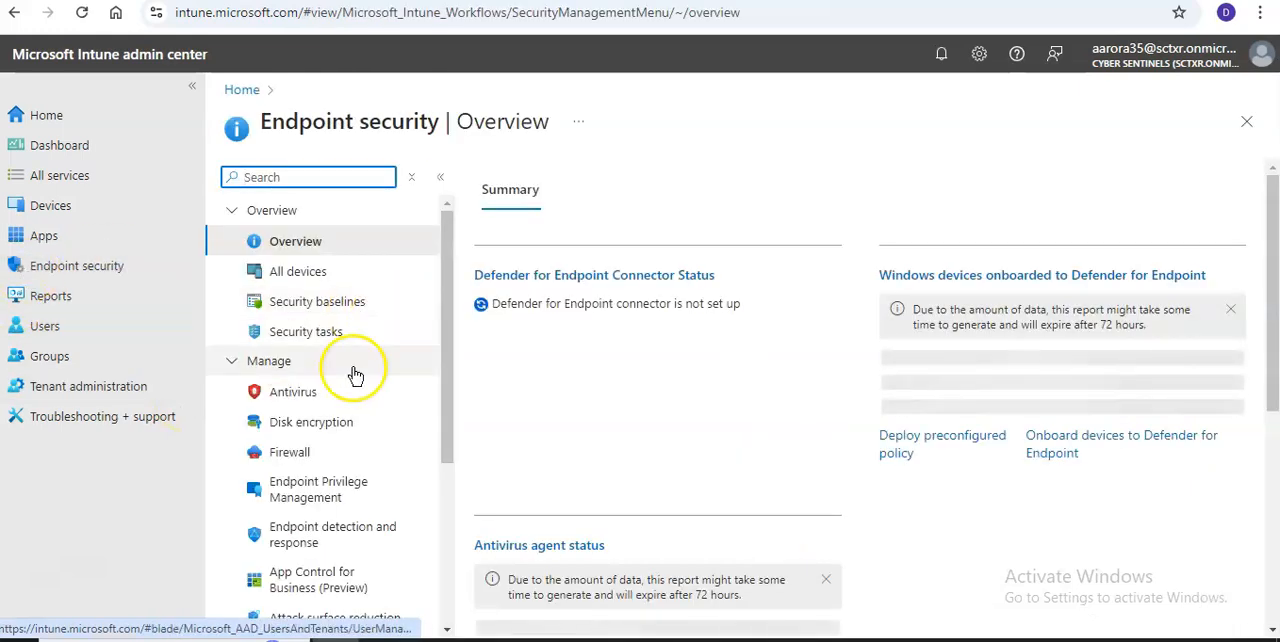
scroll("down", 3)
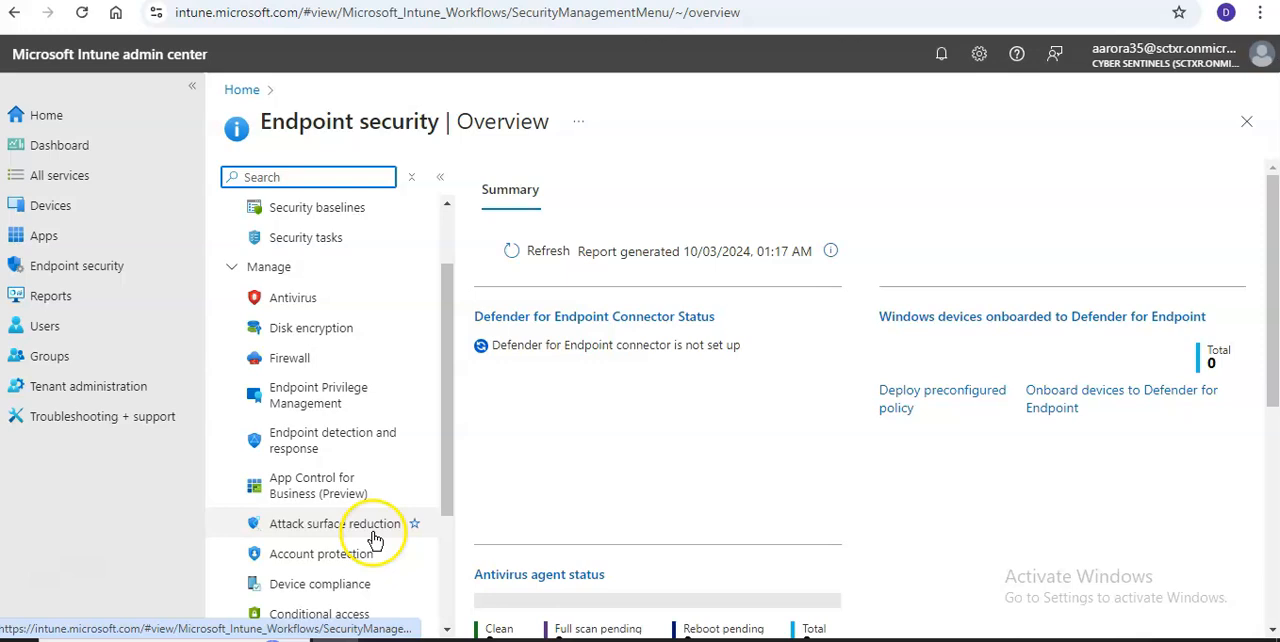
left_click(336, 524)
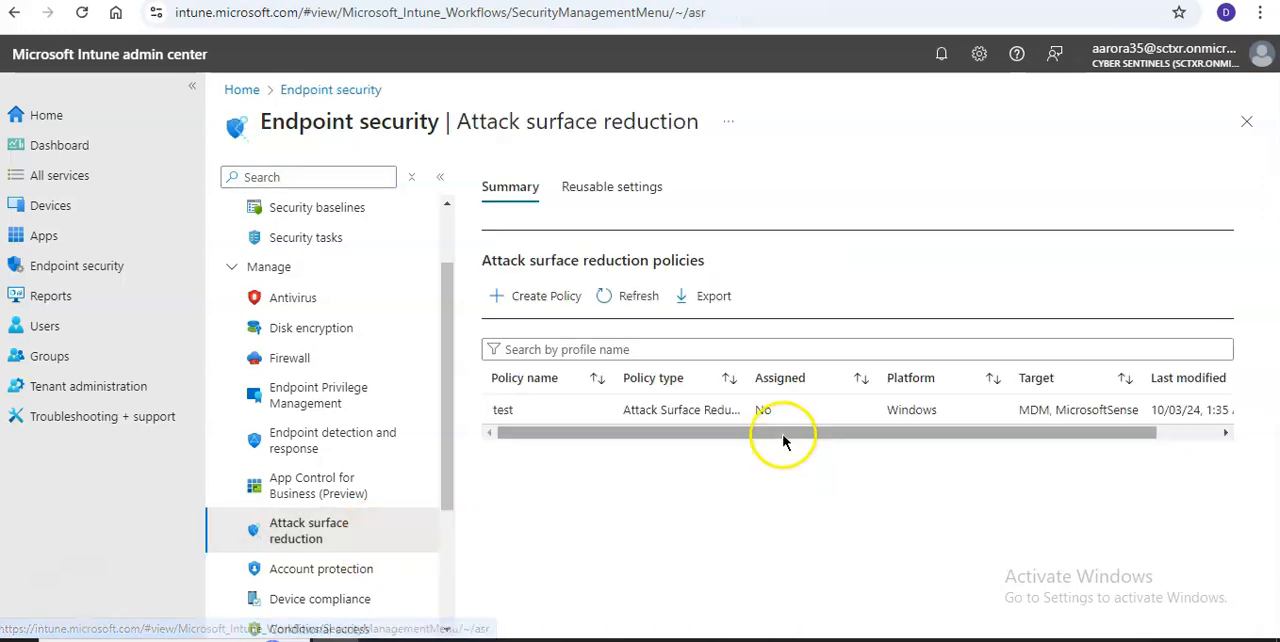
Step: Create a new policy with Platform Windows and Profile Device Control
left_click(534, 296)
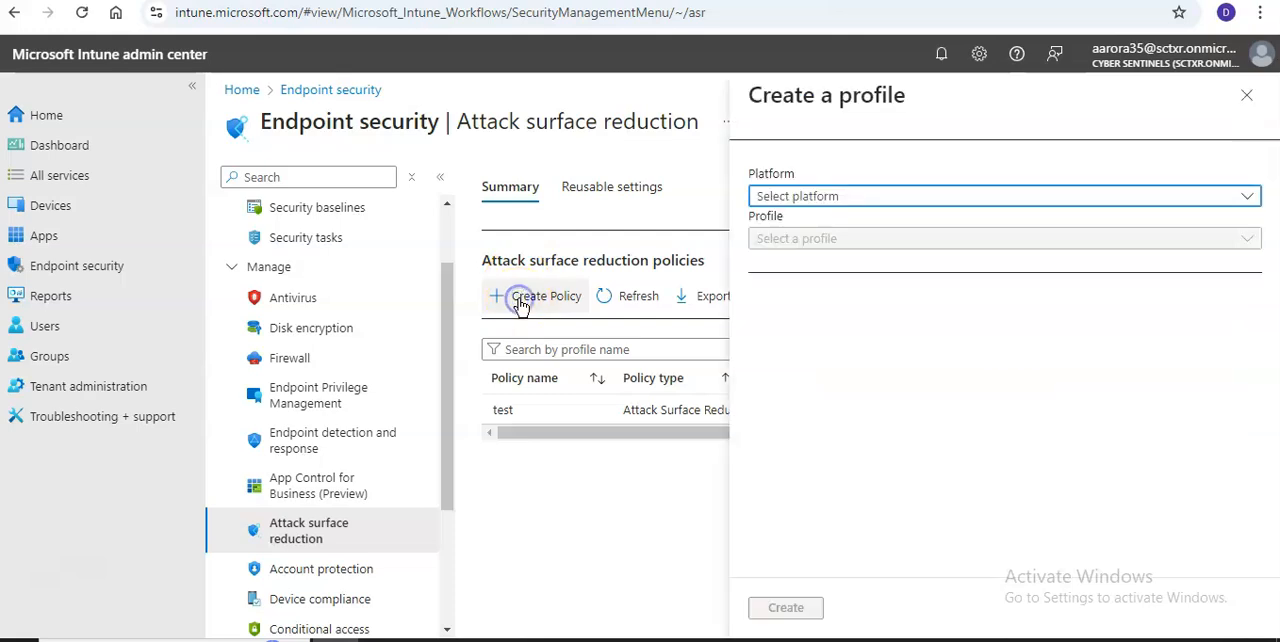
mouse_move(890, 332)
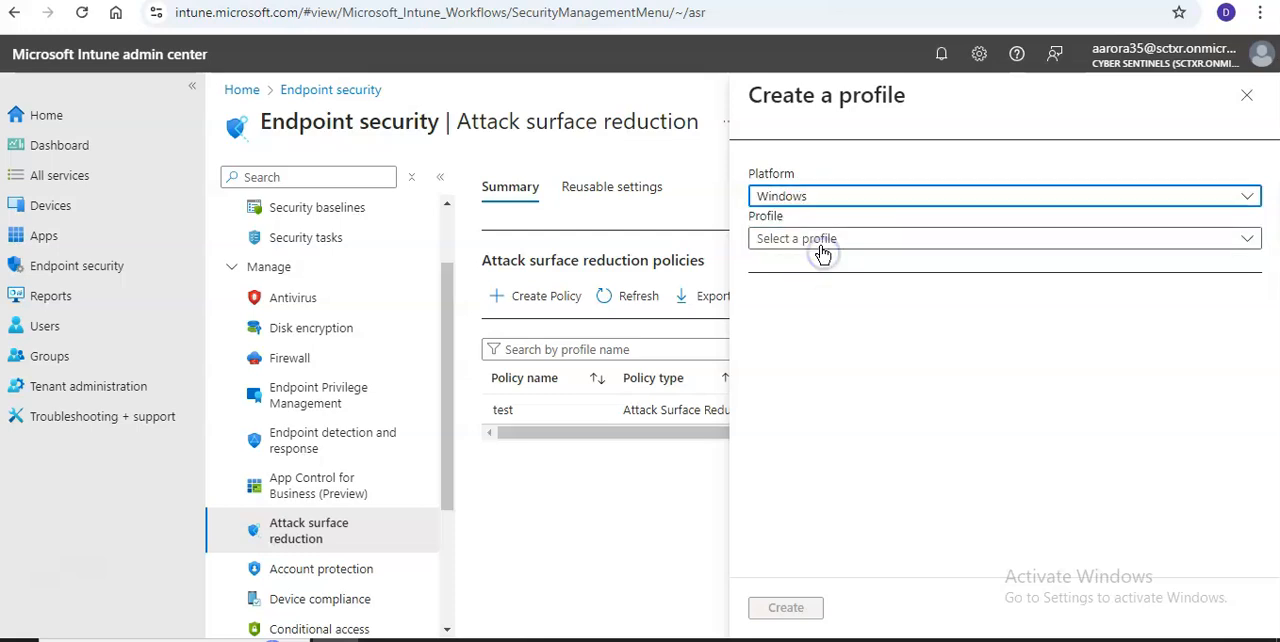
left_click(1000, 238)
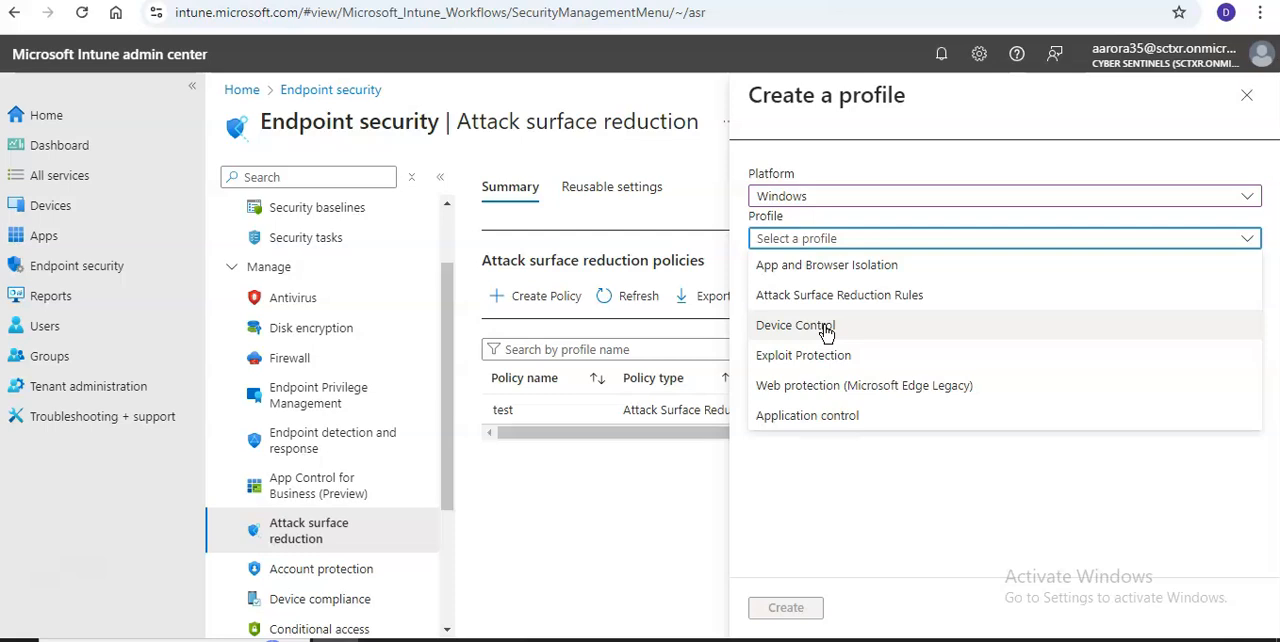
left_click(796, 324)
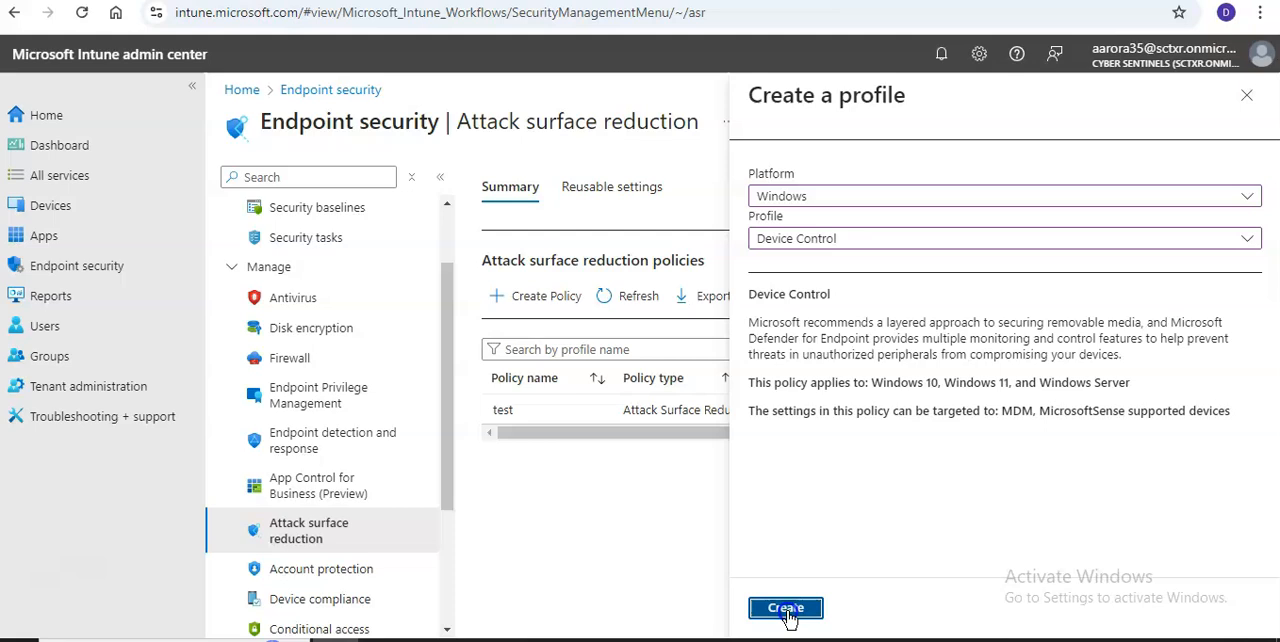
left_click(784, 608)
type("DEVICE CONTROL")
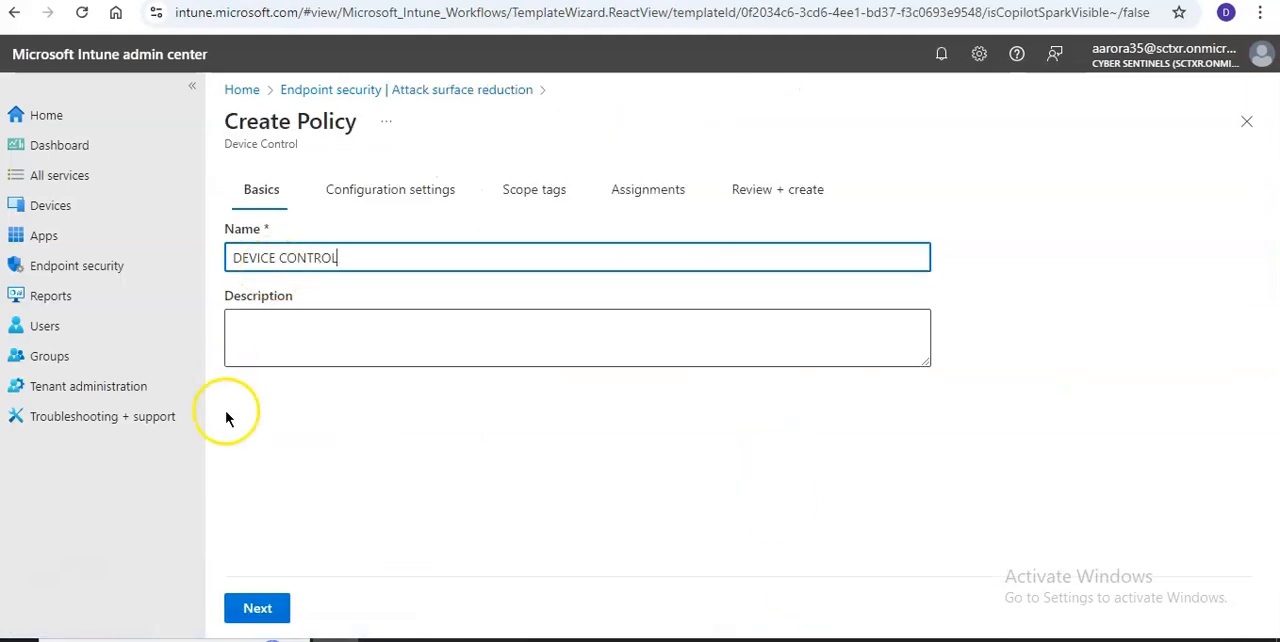
Step: Advance to Configuration settings and reach the empty Device Control ID list
left_click(256, 608)
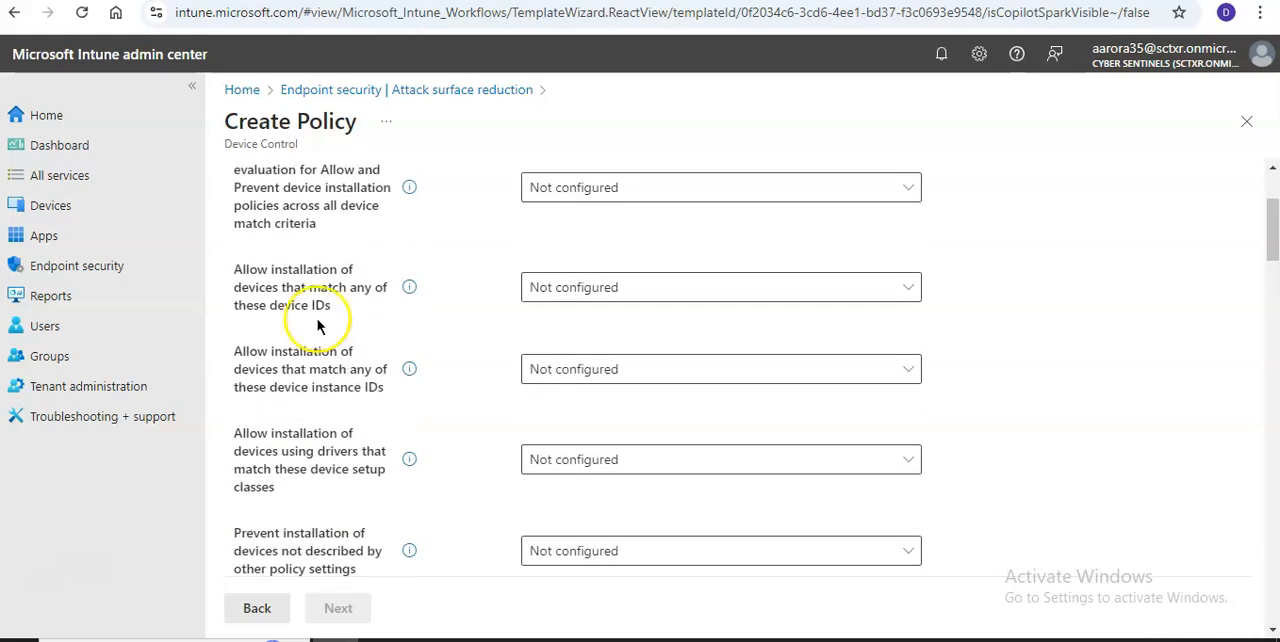
double_click(264, 144)
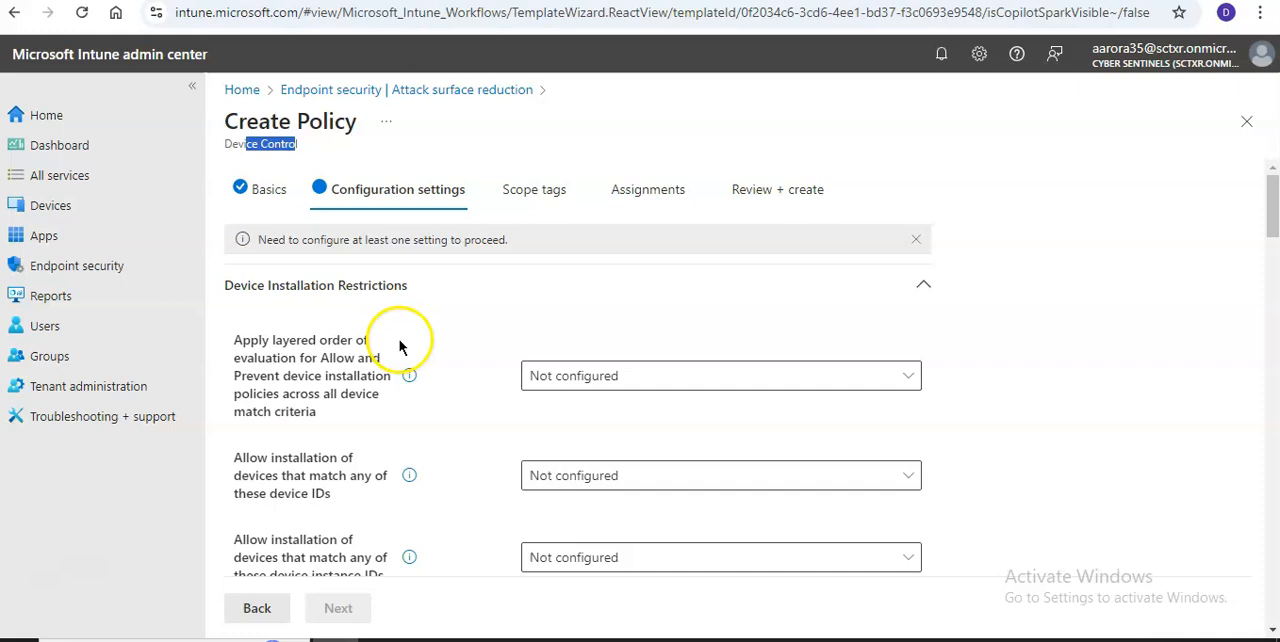
scroll("down", 3)
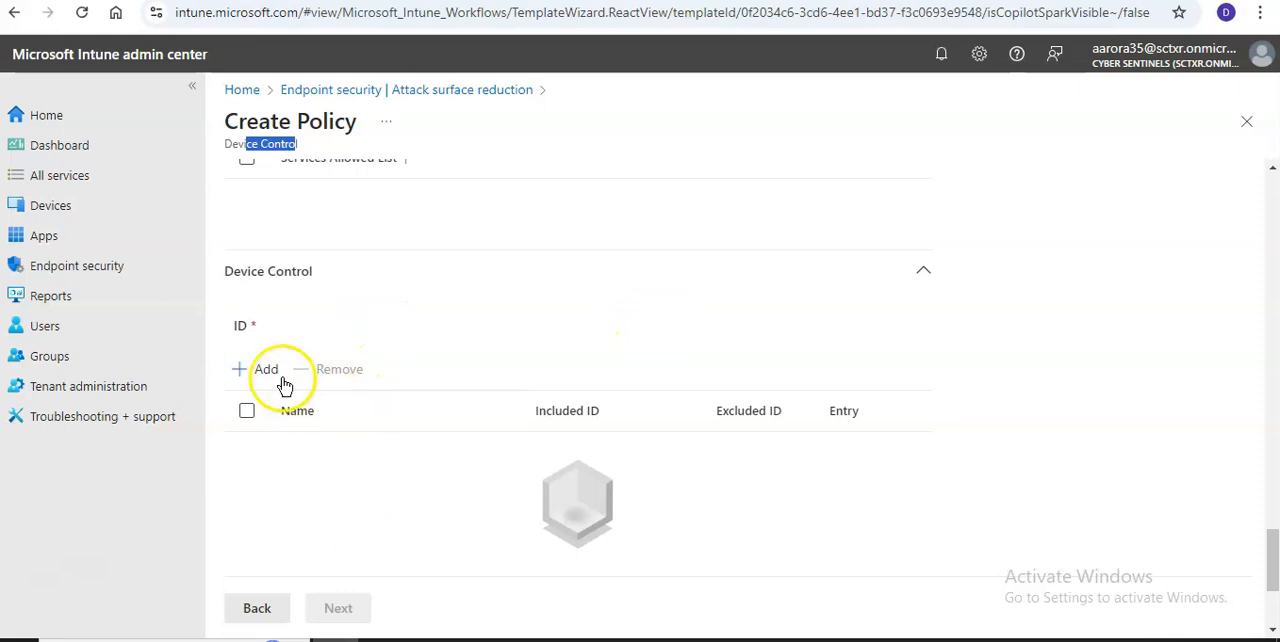
Step: Add a Device Control ID row and open Configure instance for its Entry
left_click(266, 368)
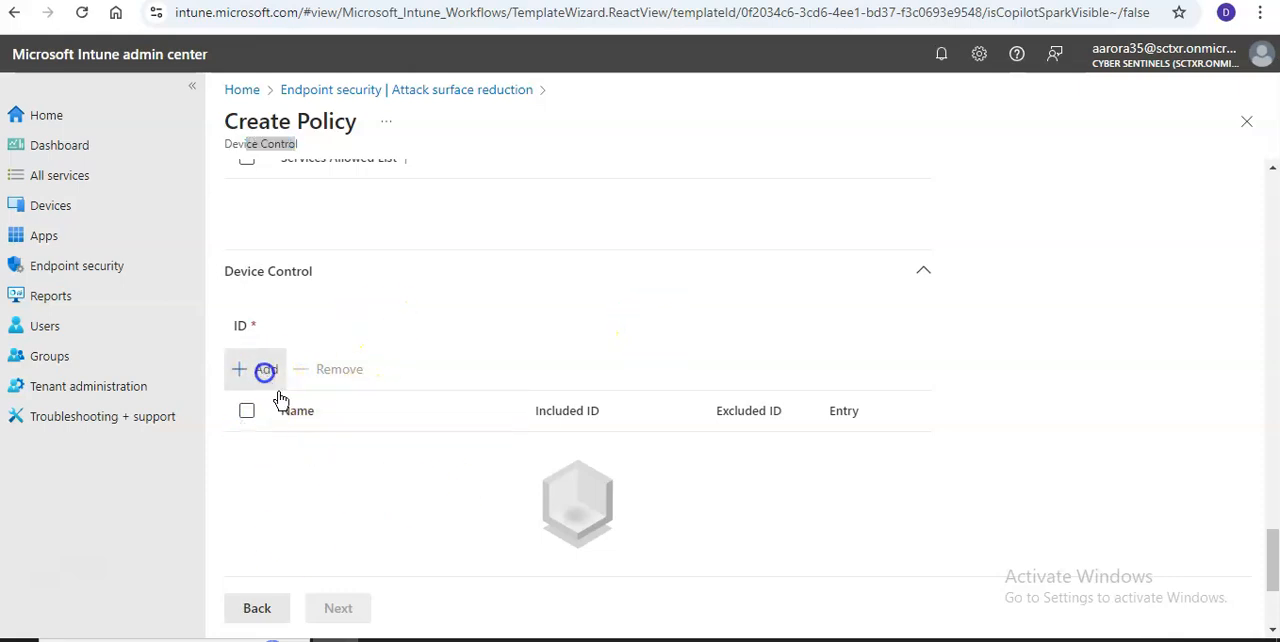
left_click(256, 368)
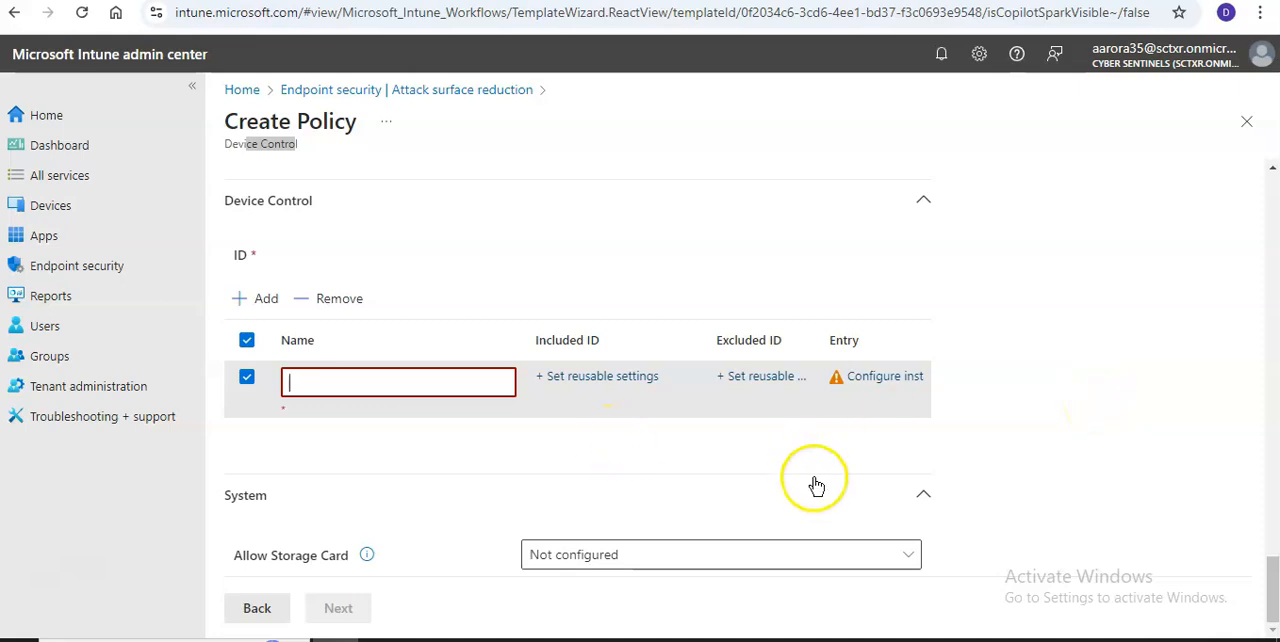
left_click(596, 376)
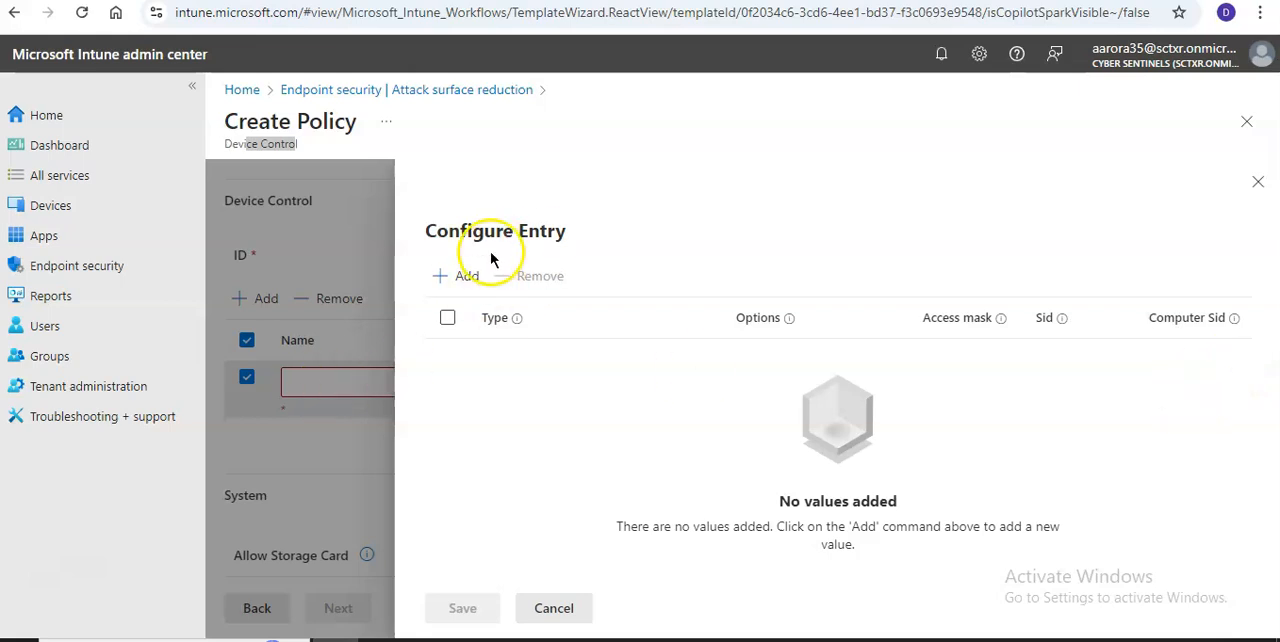
Step: Add an entry of type Audit Denied with the Show notification option
left_click(456, 276)
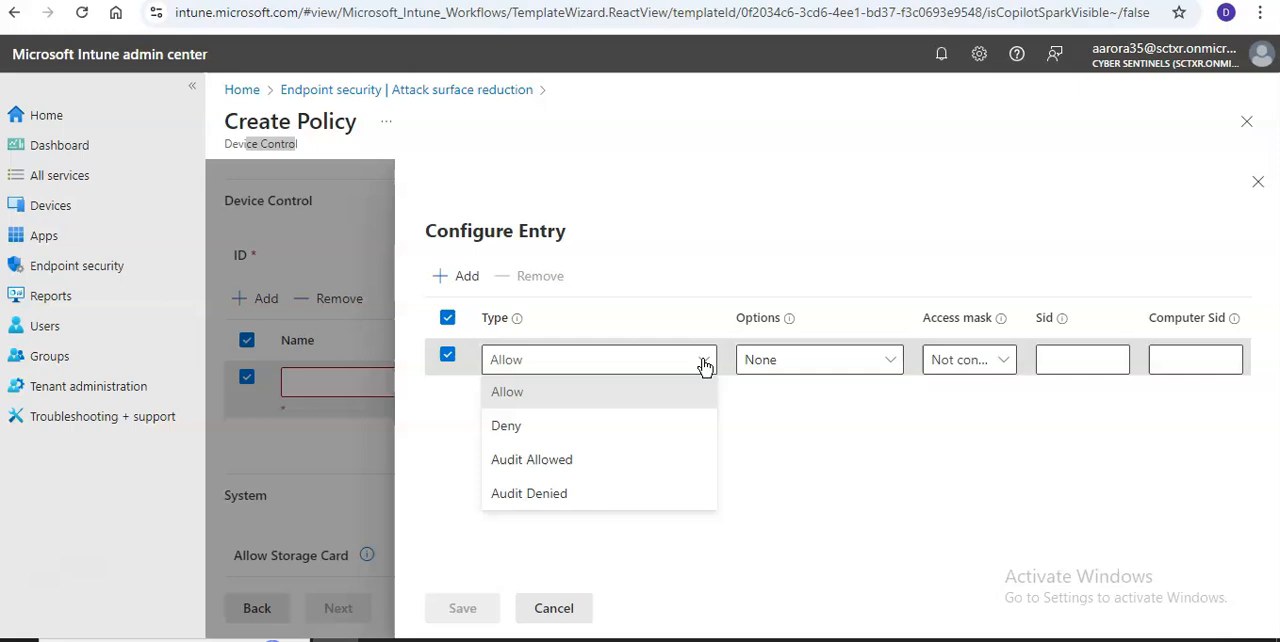
left_click(528, 492)
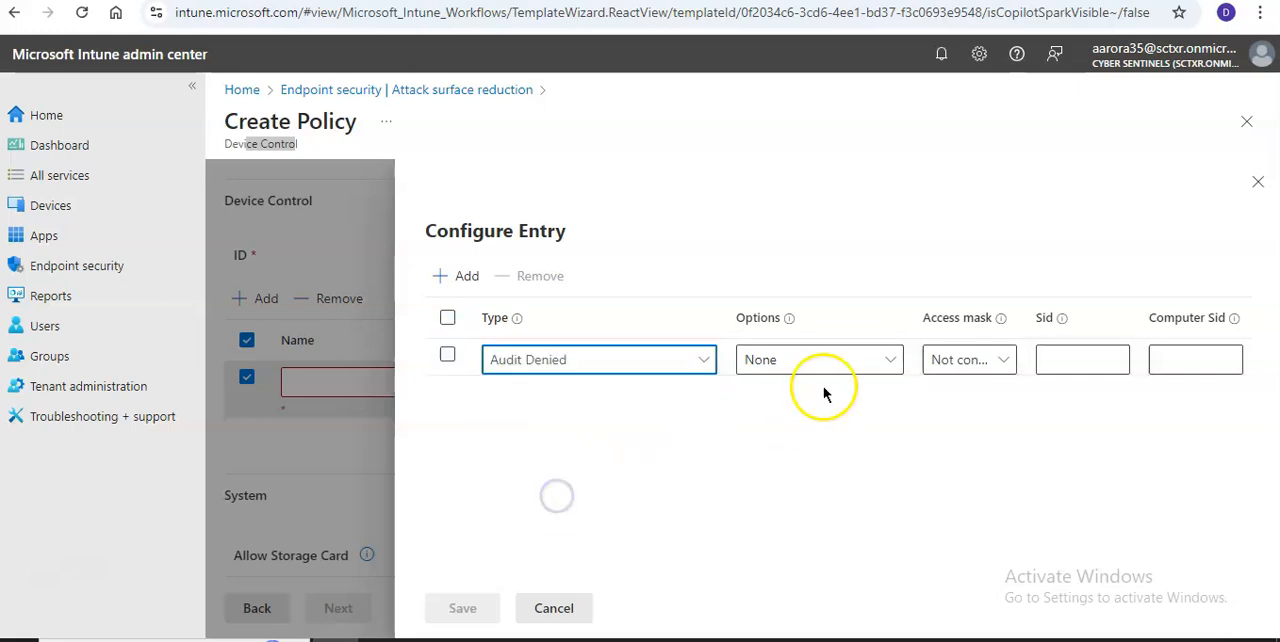
left_click(818, 360)
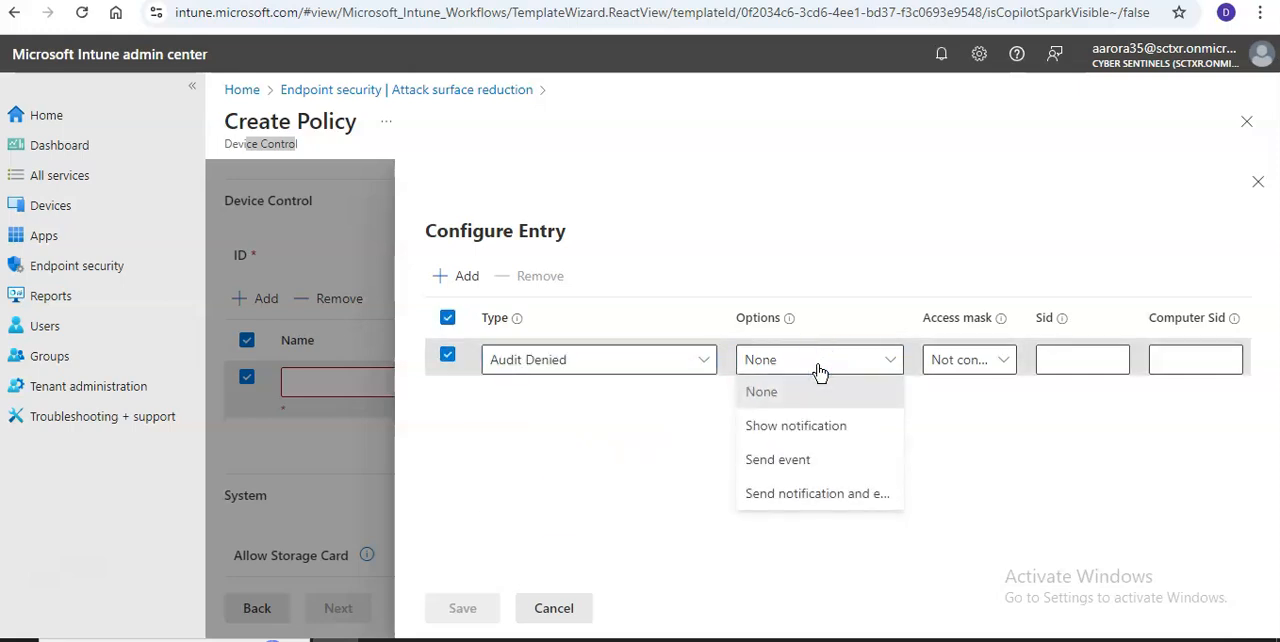
left_click(968, 360)
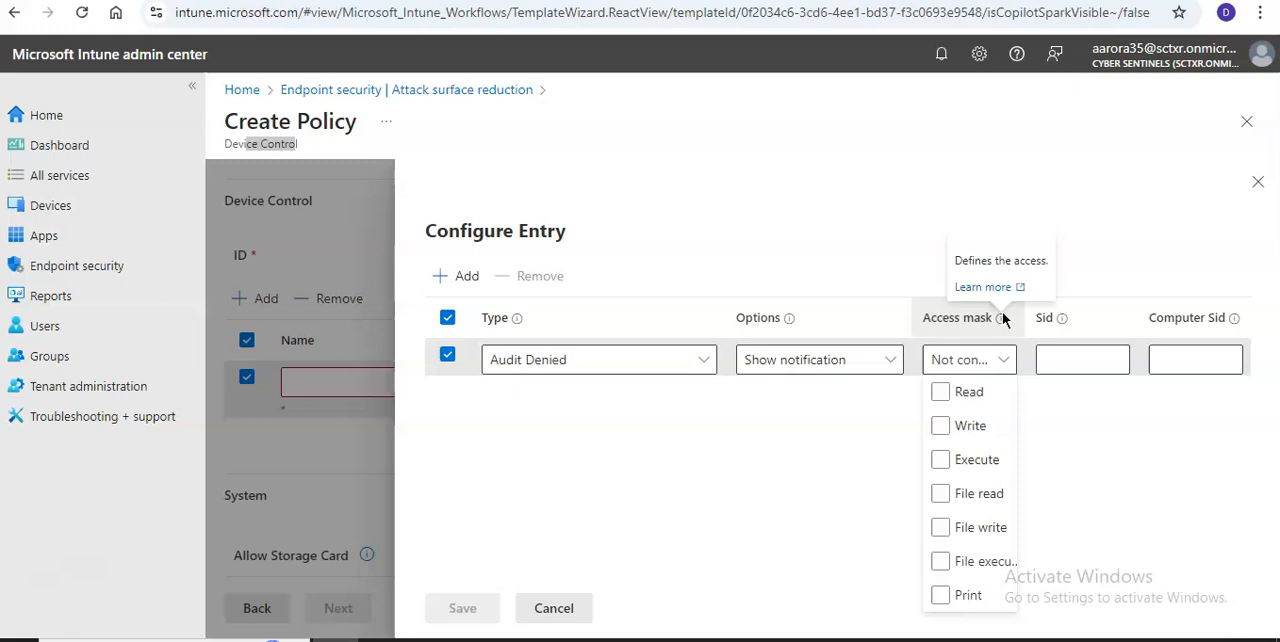
Step: Grant Read, Write, Print and other access rights in the mask, then save the entry
left_click(940, 392)
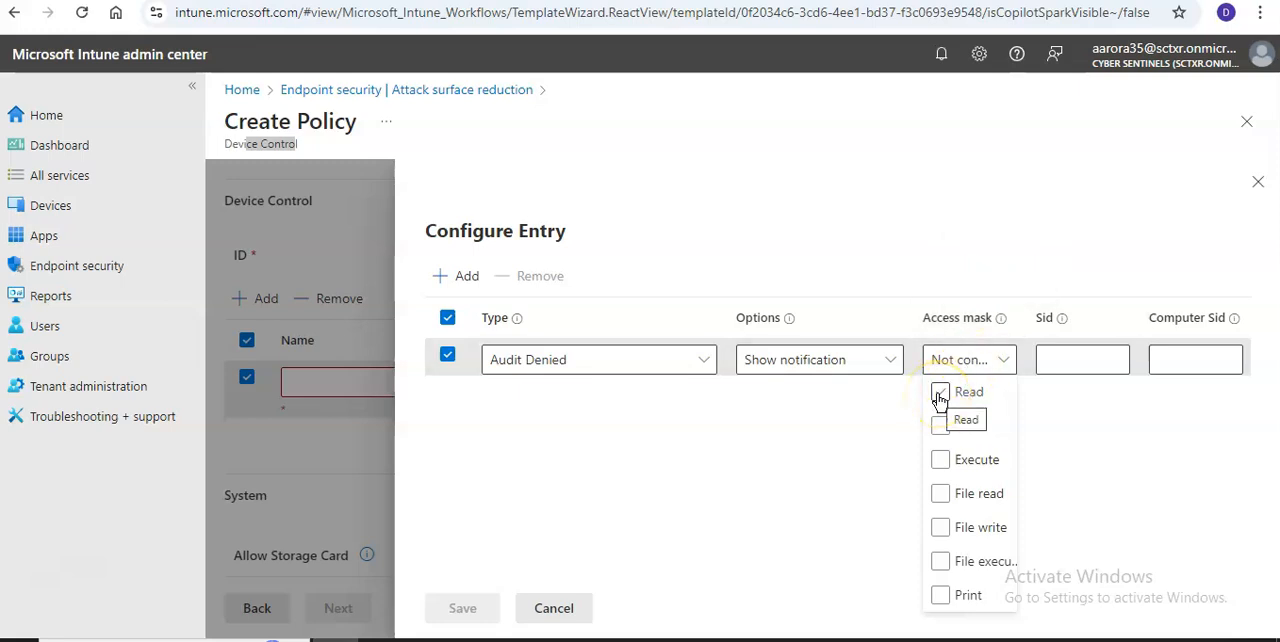
left_click(940, 460)
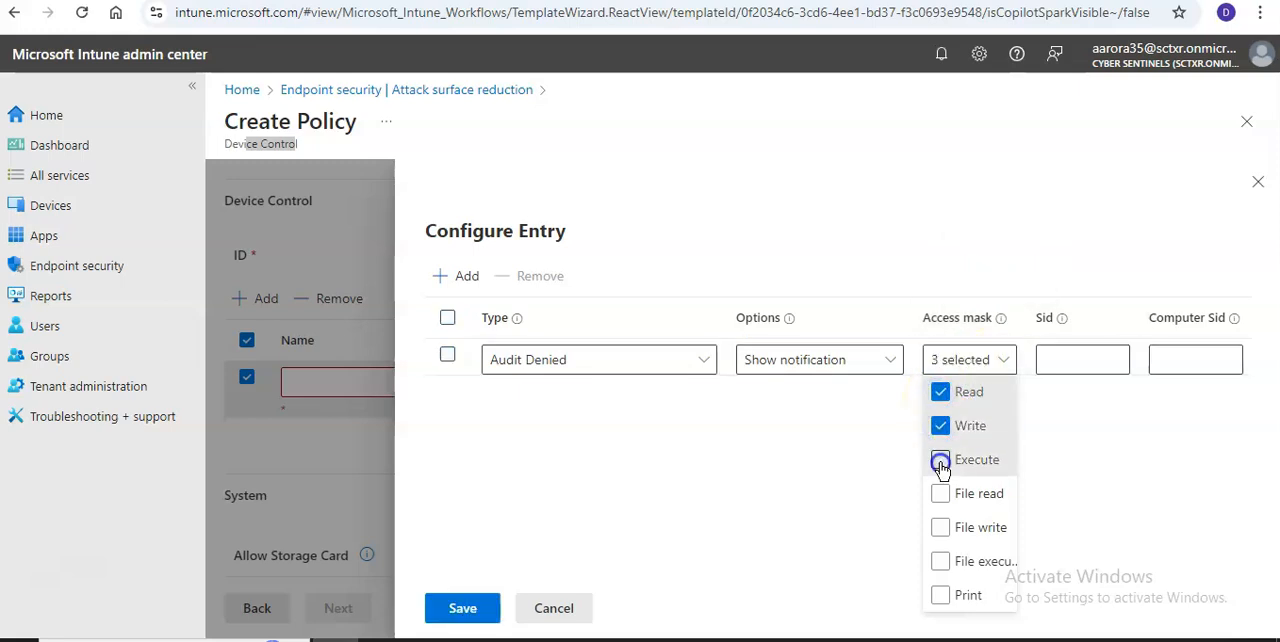
left_click(940, 596)
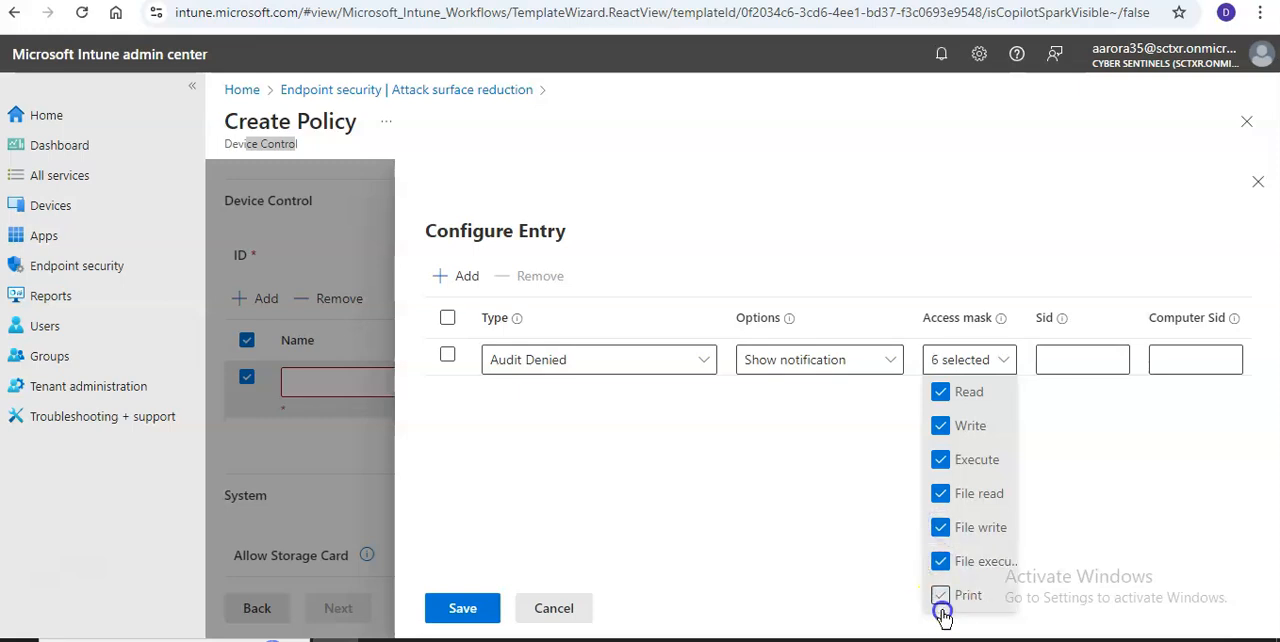
left_click(940, 596)
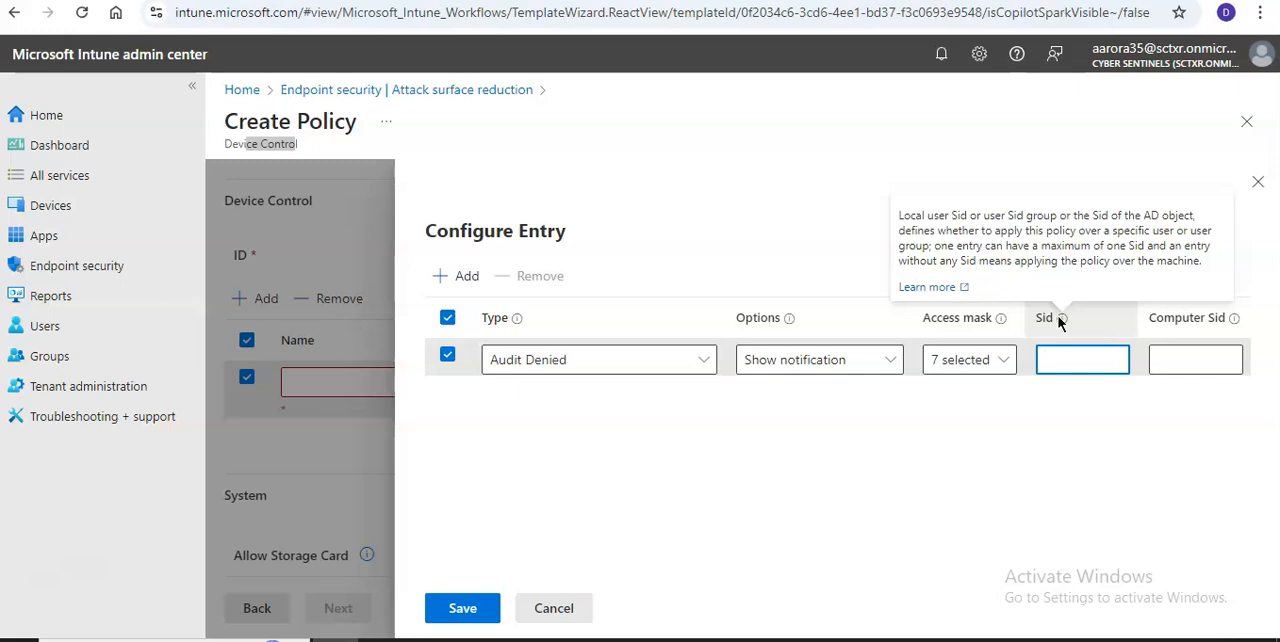
left_click(1082, 360)
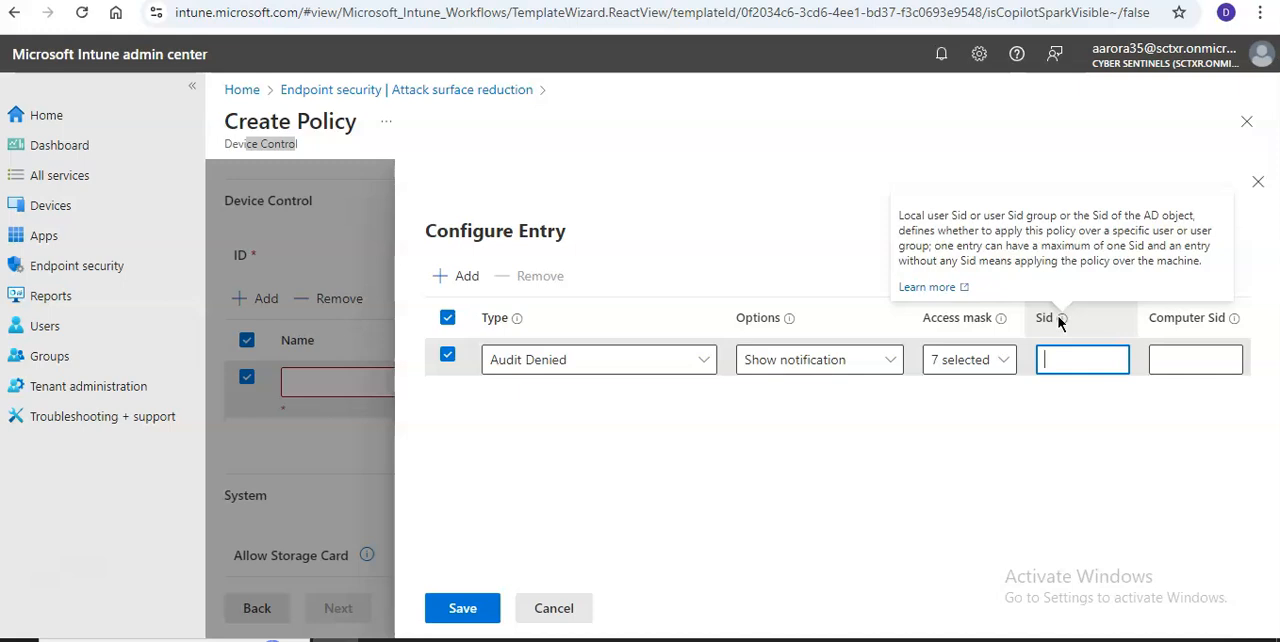
mouse_move(1236, 316)
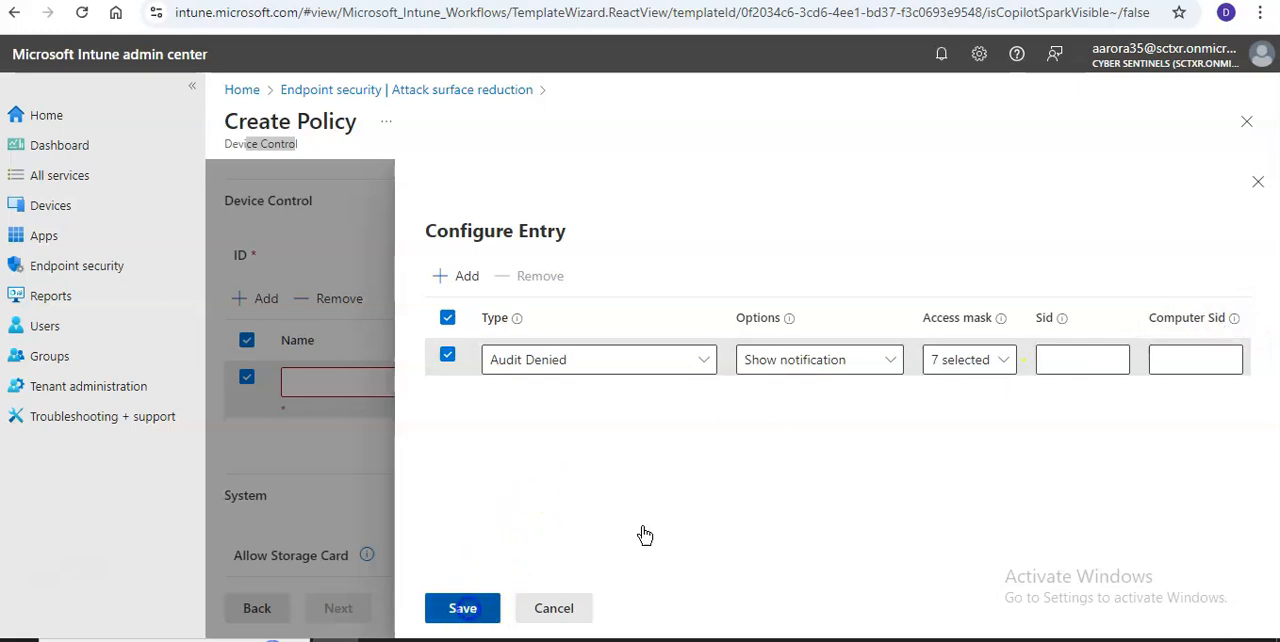
left_click(462, 608)
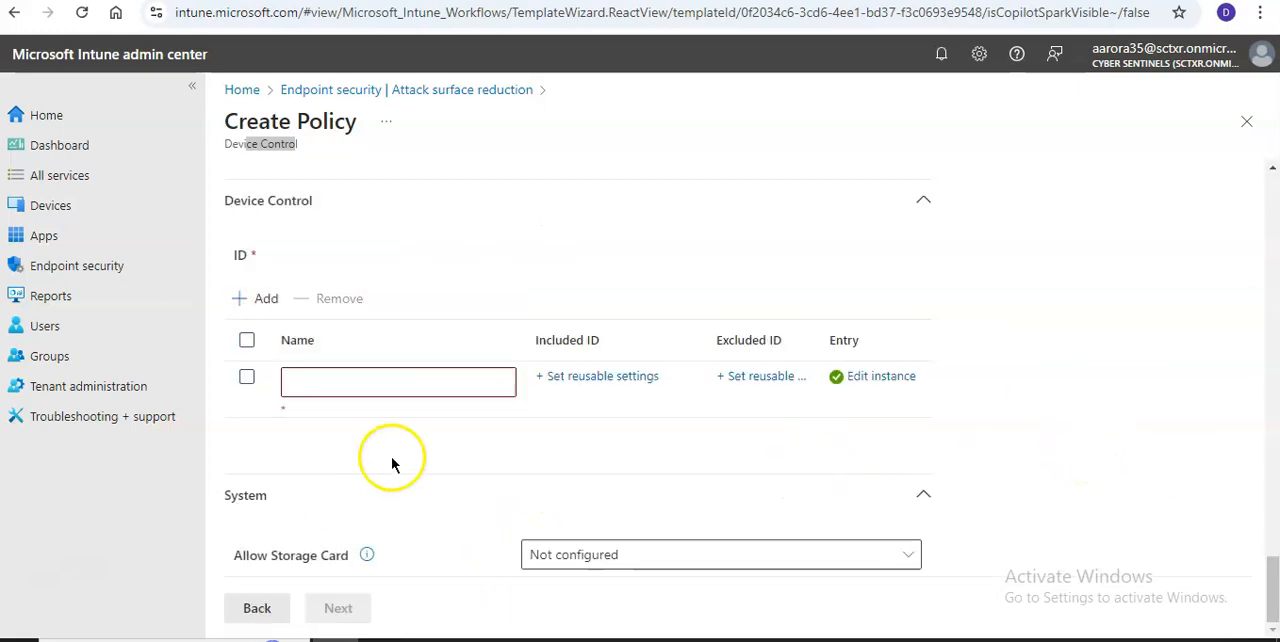
left_click(248, 376)
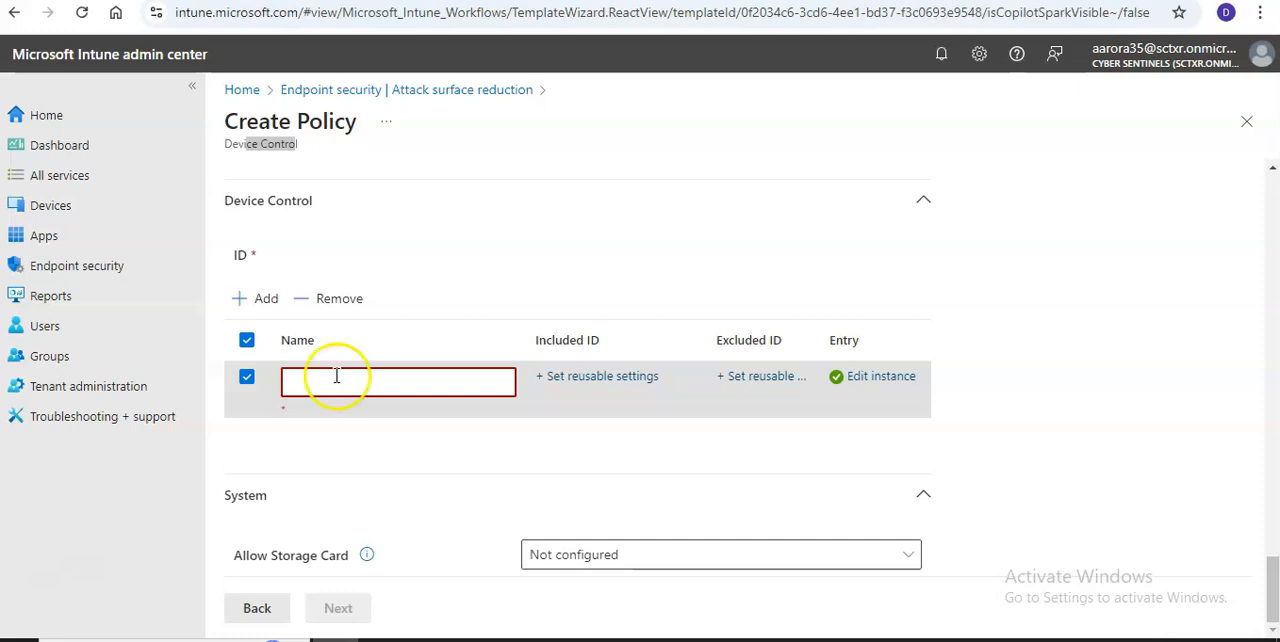
scroll("down", 3)
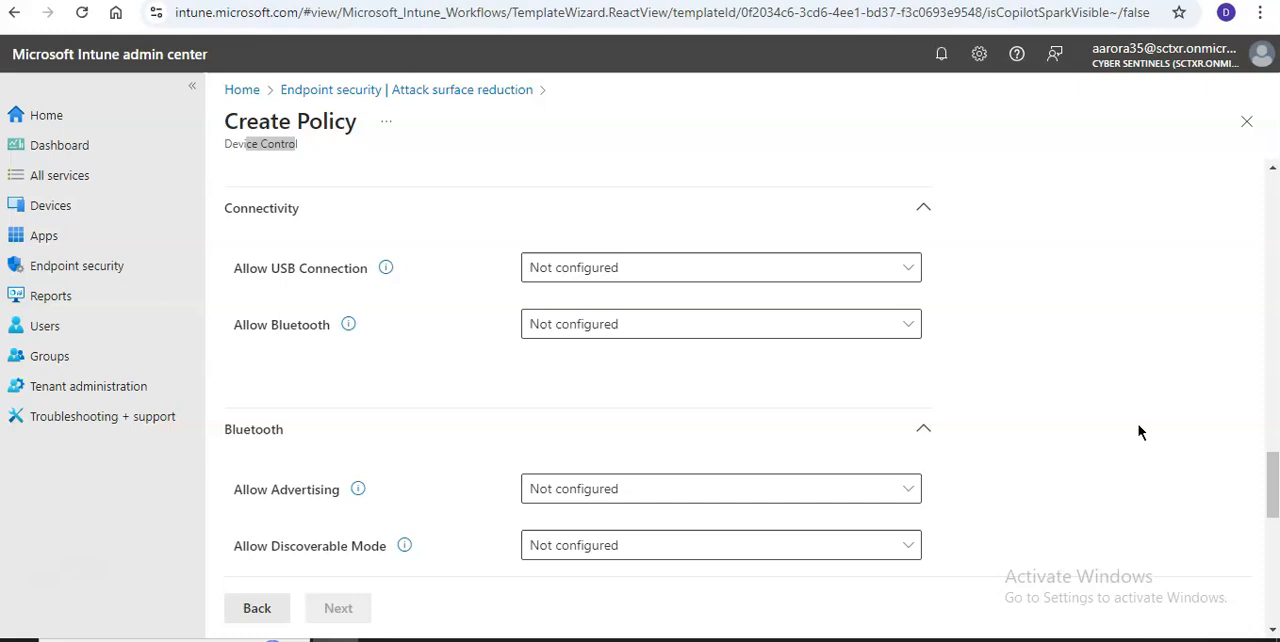
scroll("down", 3)
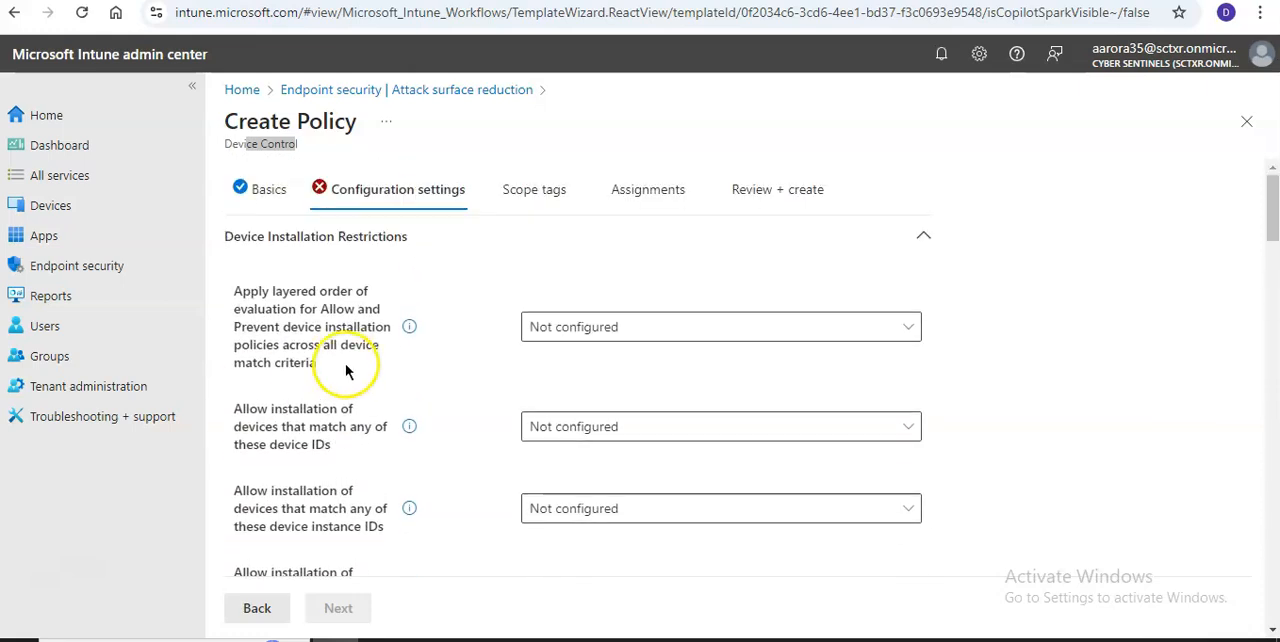
scroll("down", 3)
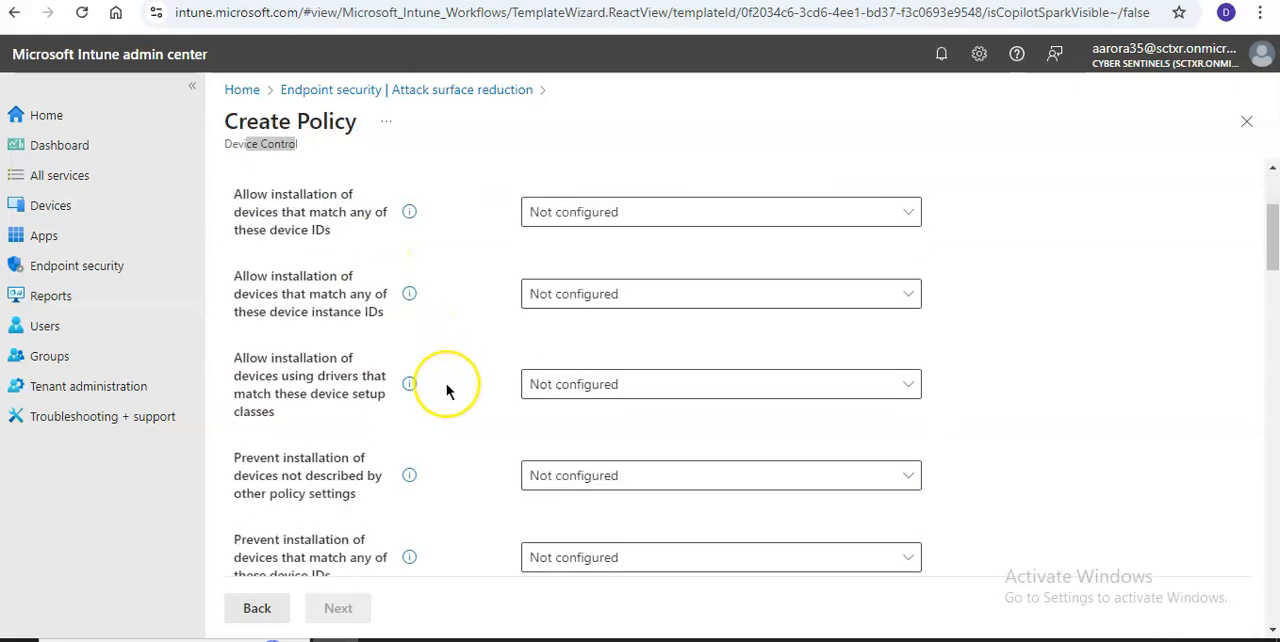
scroll("down", 3)
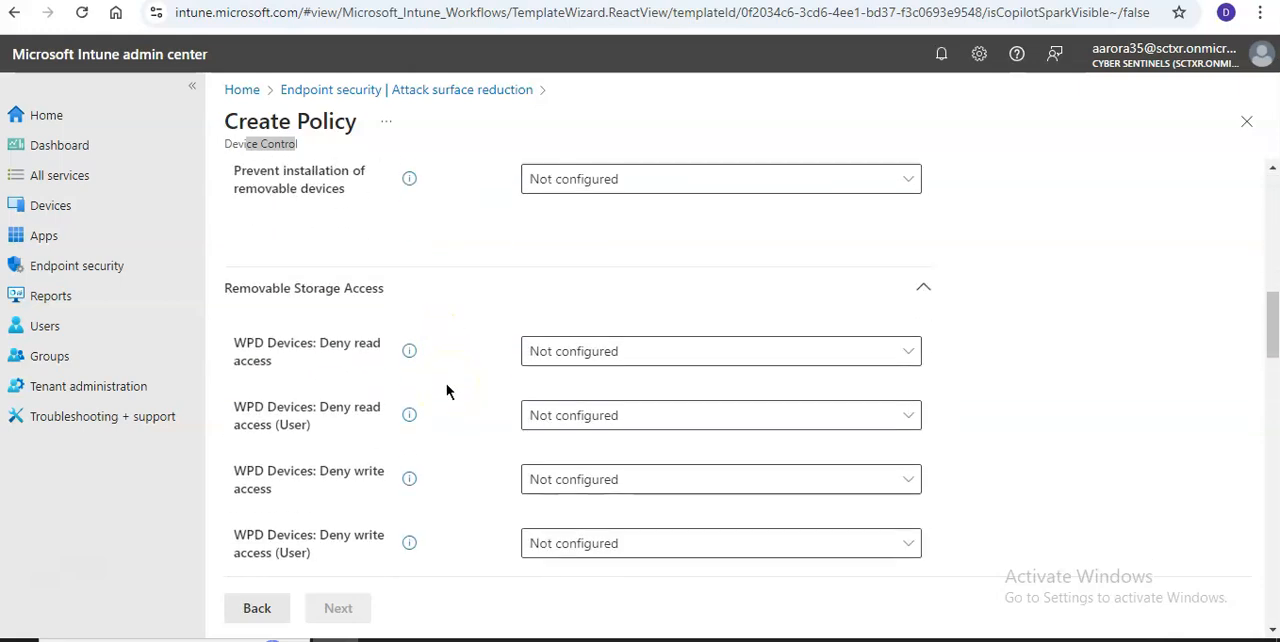
scroll("down", 3)
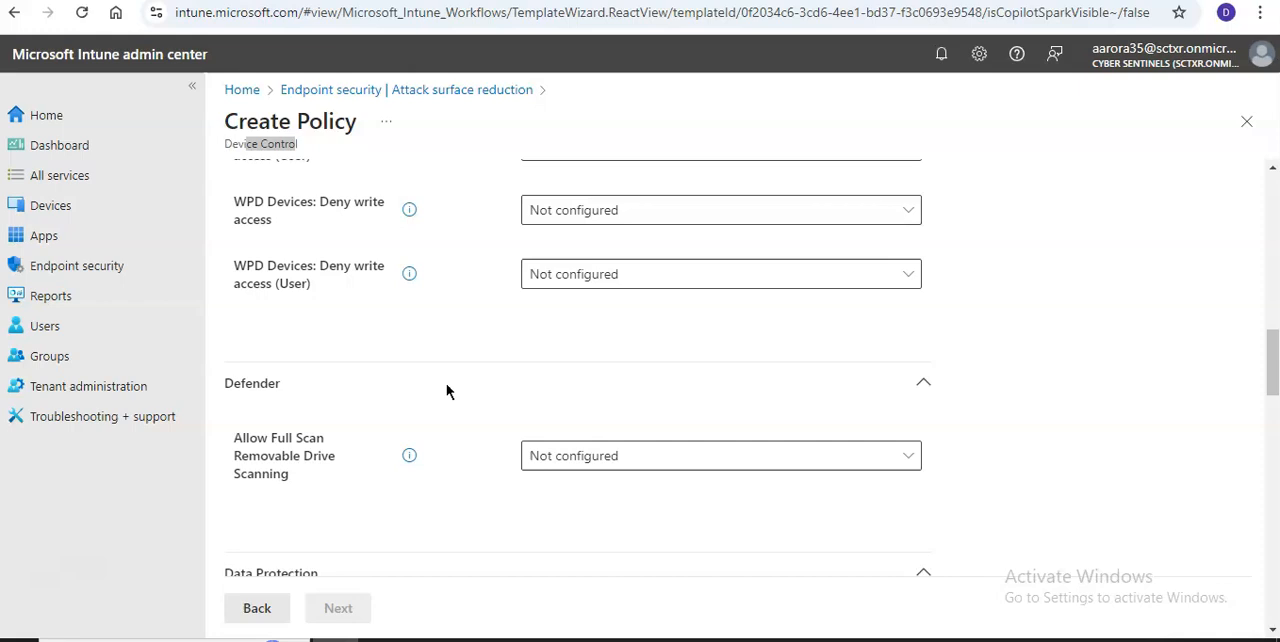
scroll("down", 3)
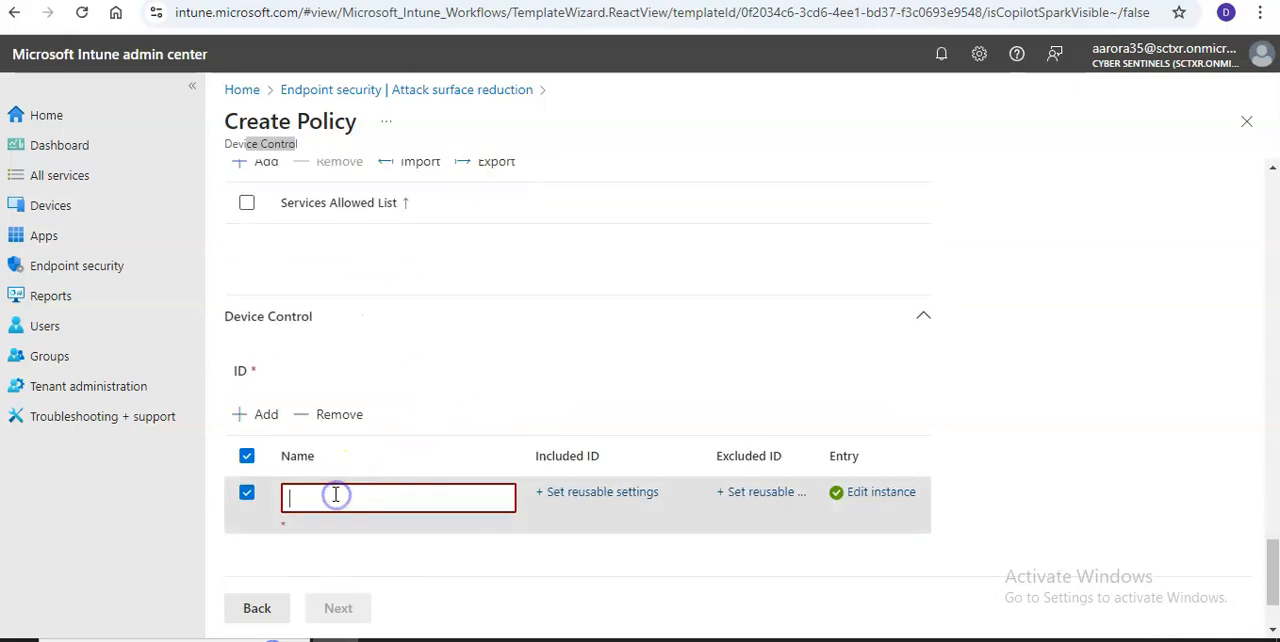
Step: Name the rule TEST and continue through Scope tags and Assignments to Review + create
type("TEST")
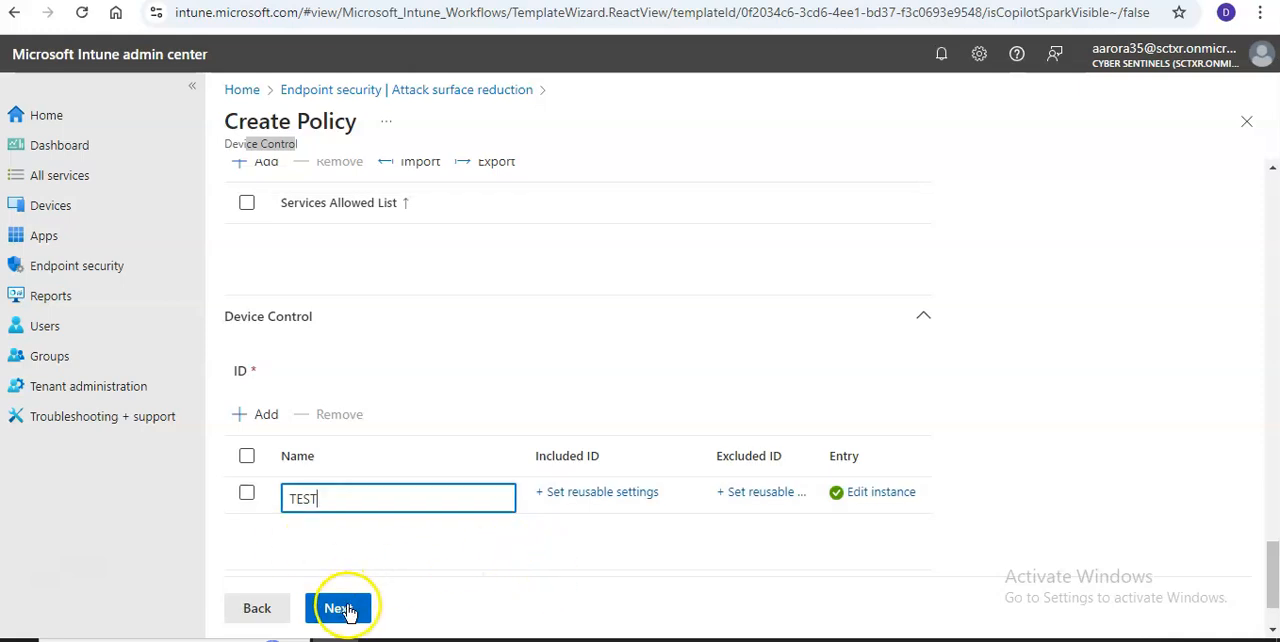
left_click(340, 608)
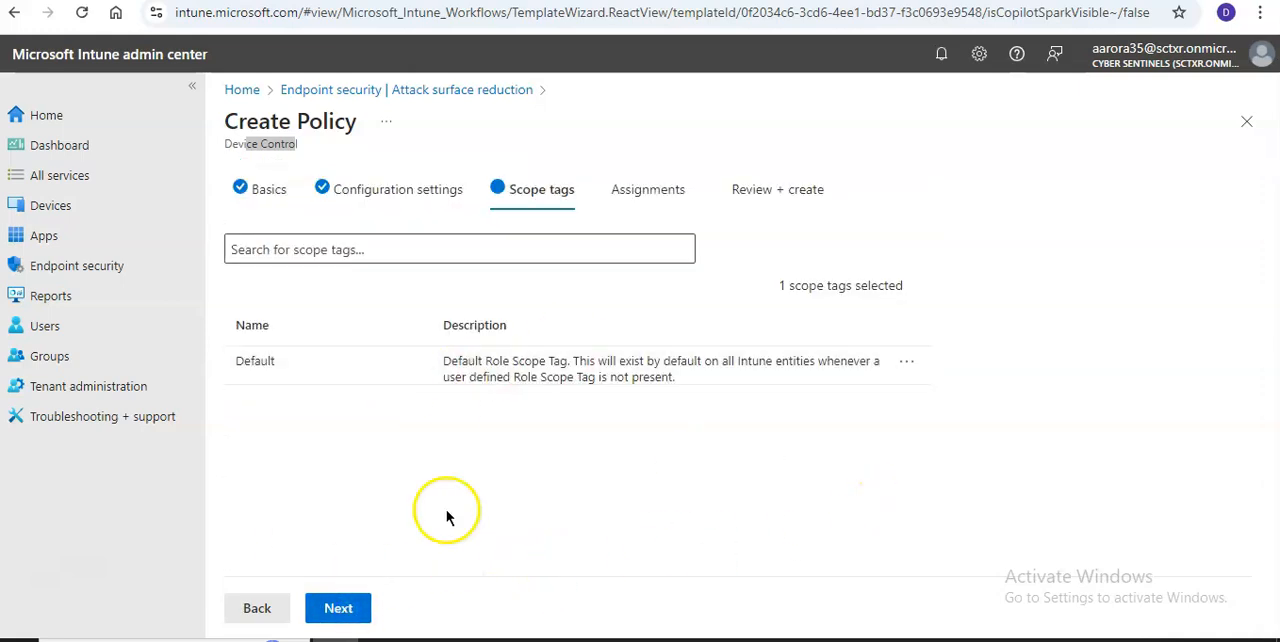
left_click(648, 188)
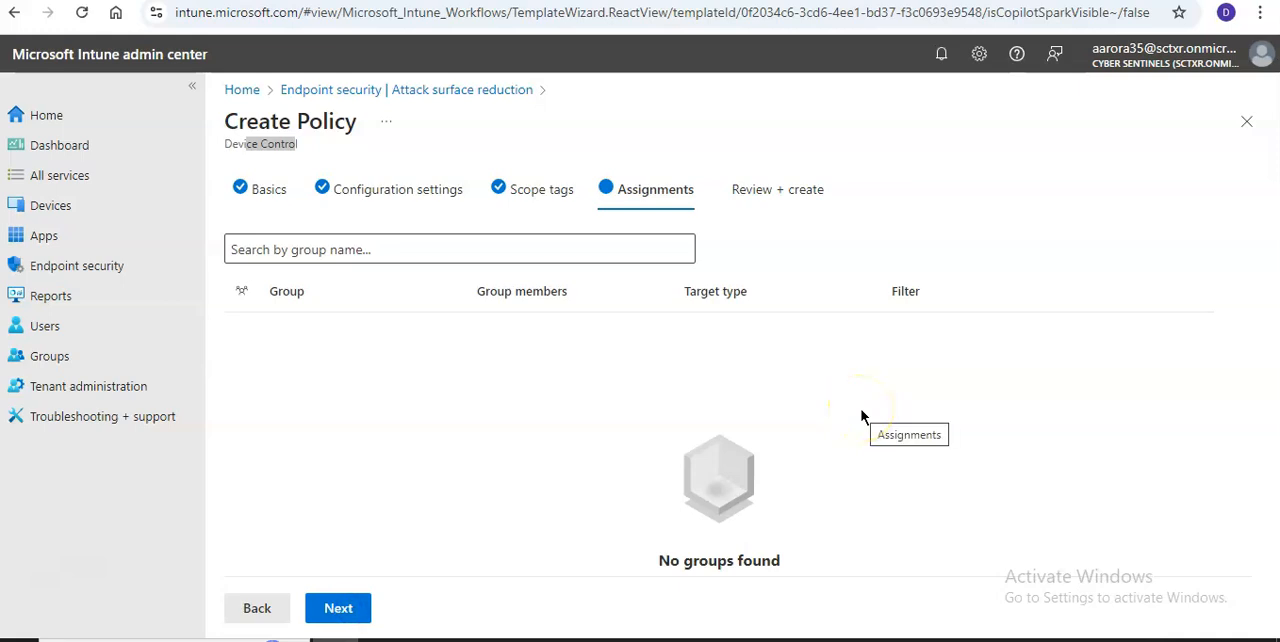
mouse_move(450, 440)
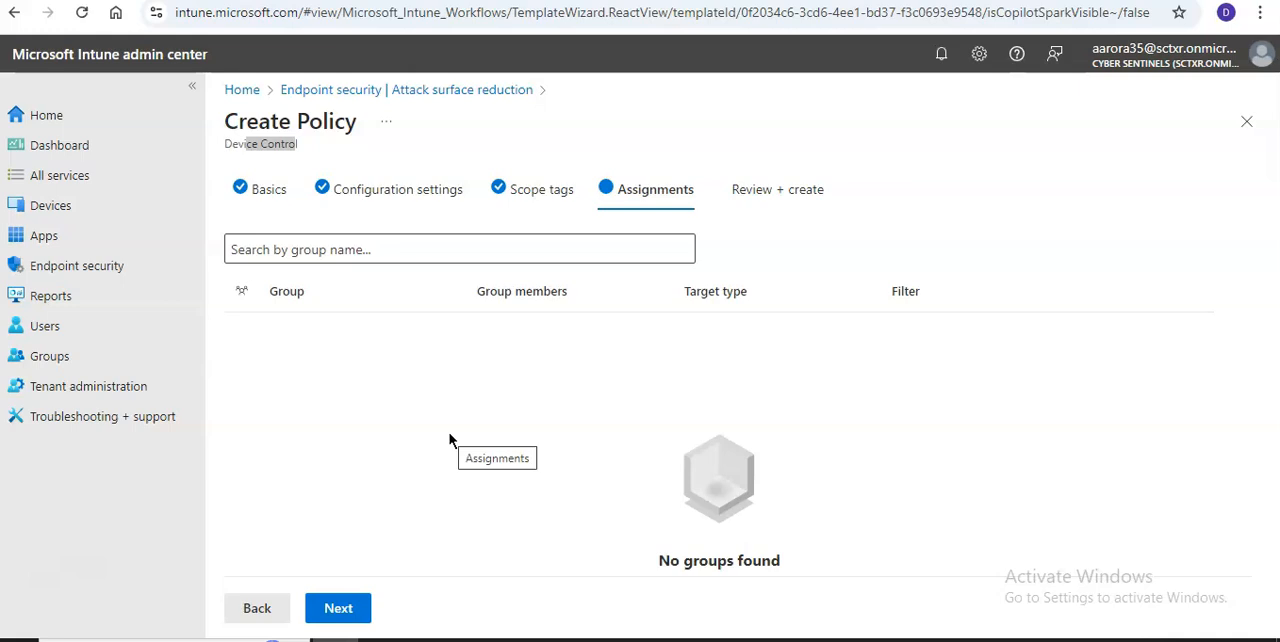
left_click(338, 608)
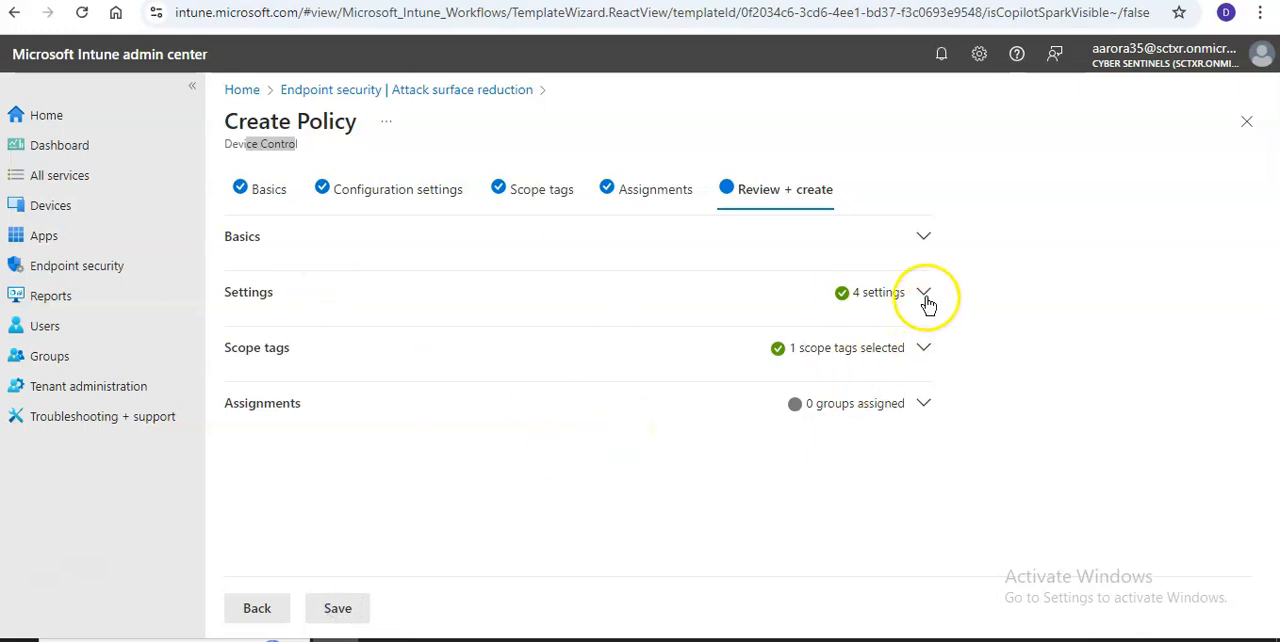
Step: Expand the Settings summary showing rule TEST's Audit Denied entry and access mask
left_click(924, 292)
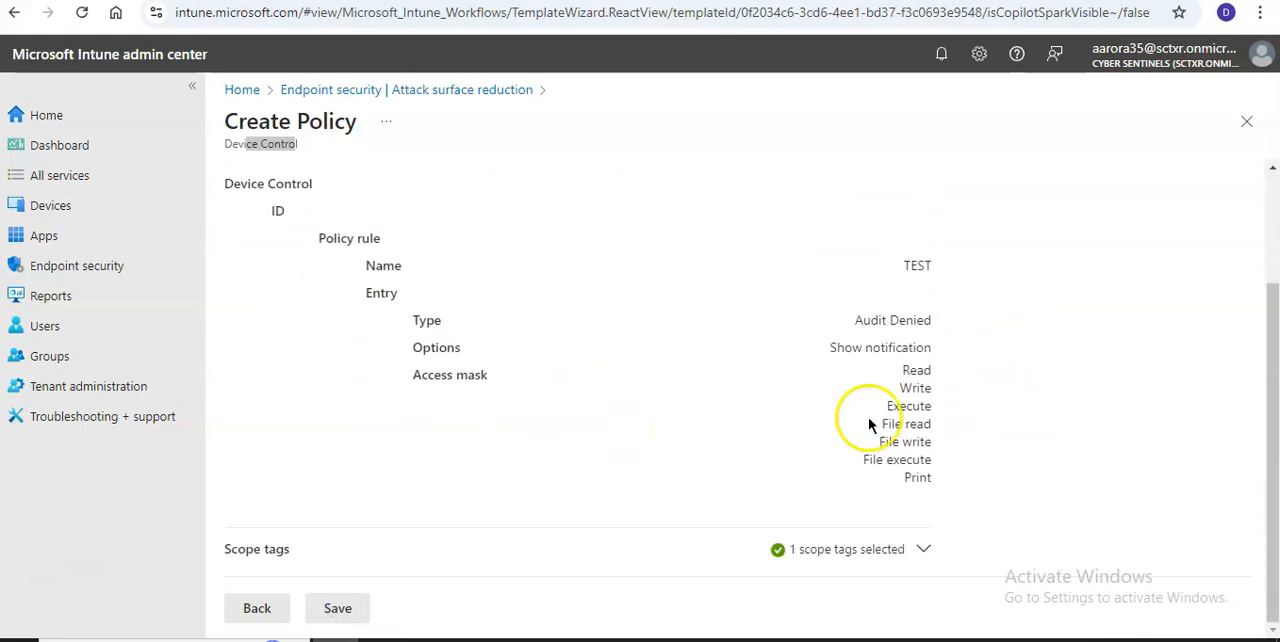
mouse_move(684, 468)
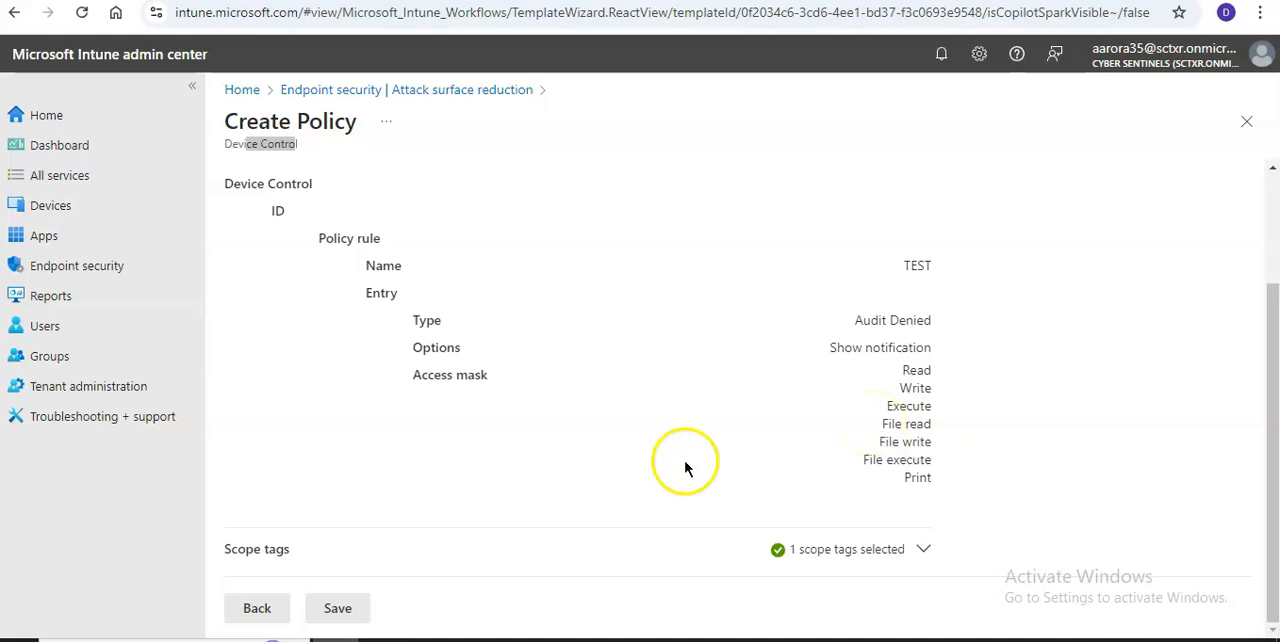
left_click(784, 188)
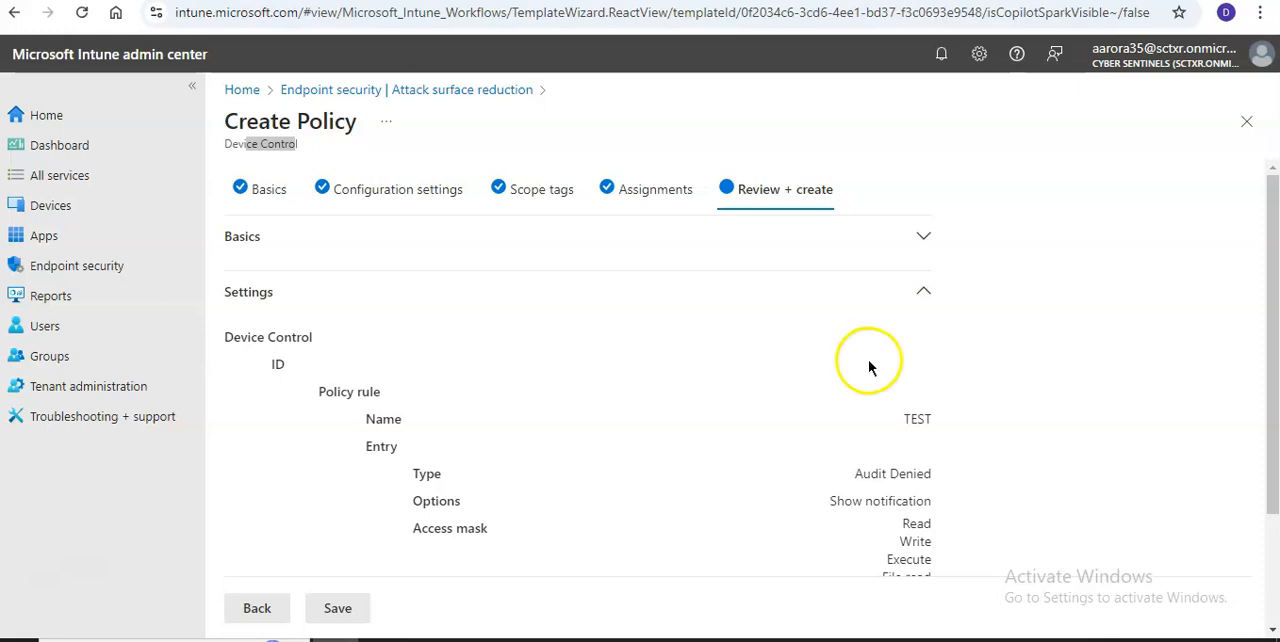
Step: Scroll the review page before going back to the Assignments step
scroll("down", 3)
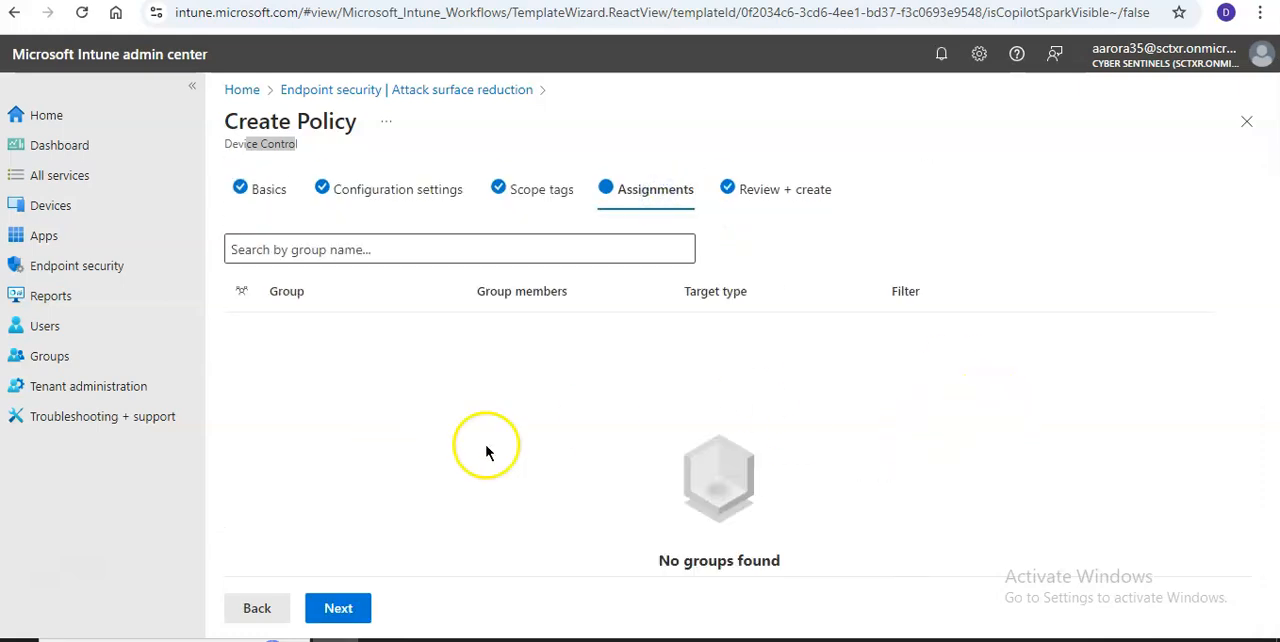
mouse_move(540, 420)
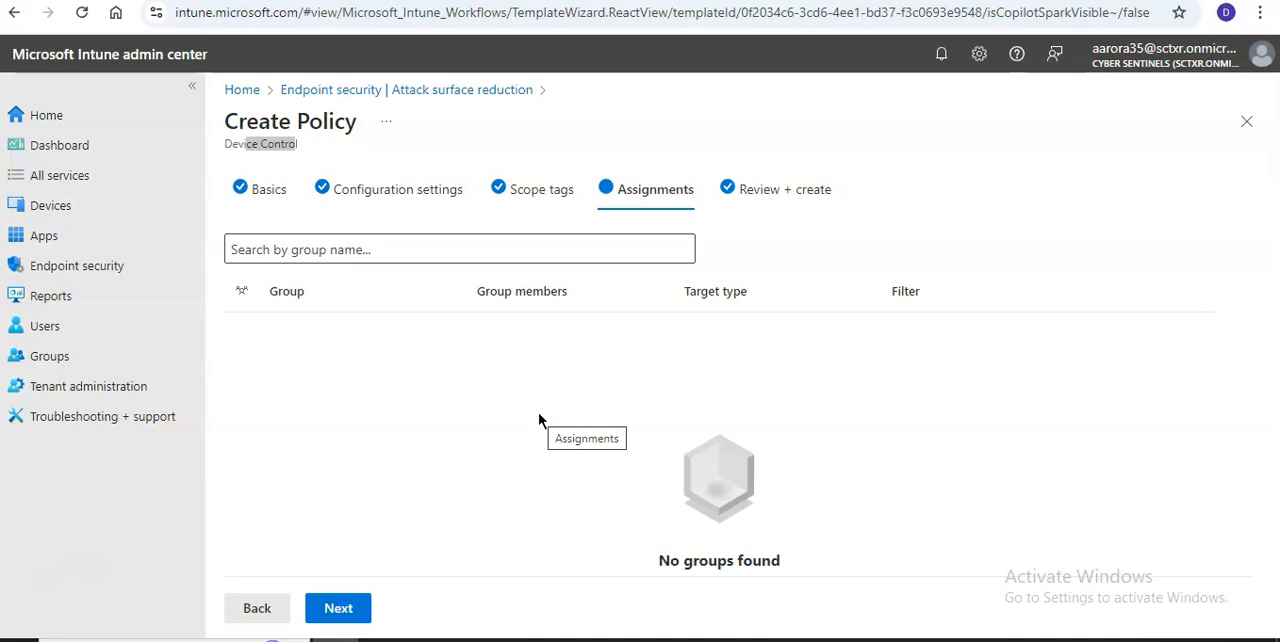
mouse_move(498, 398)
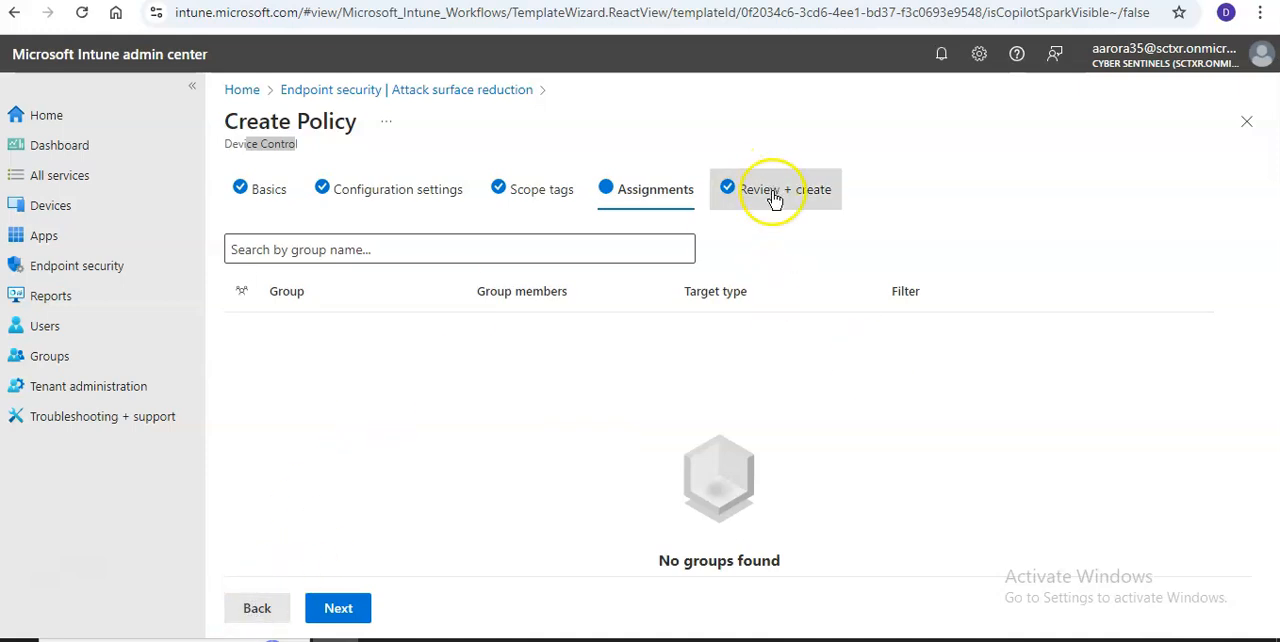
Step: Edit the TEST rule instance, select its Audit Denied entry and inspect the empty Sid fields
left_click(396, 188)
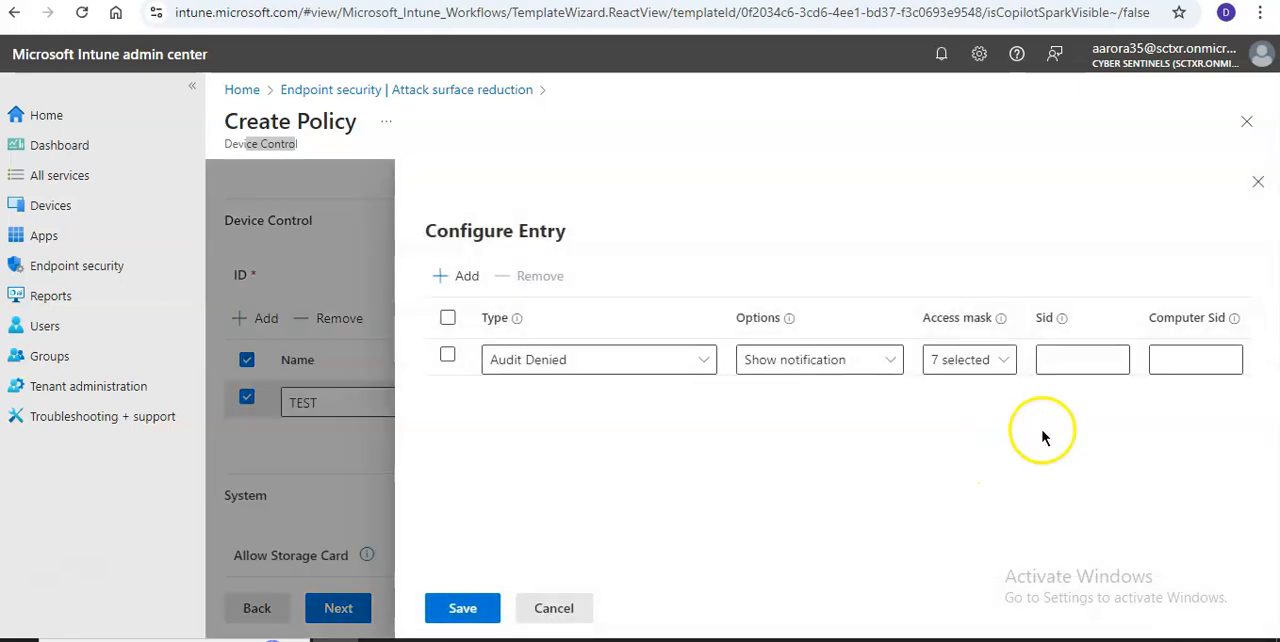
left_click(1082, 360)
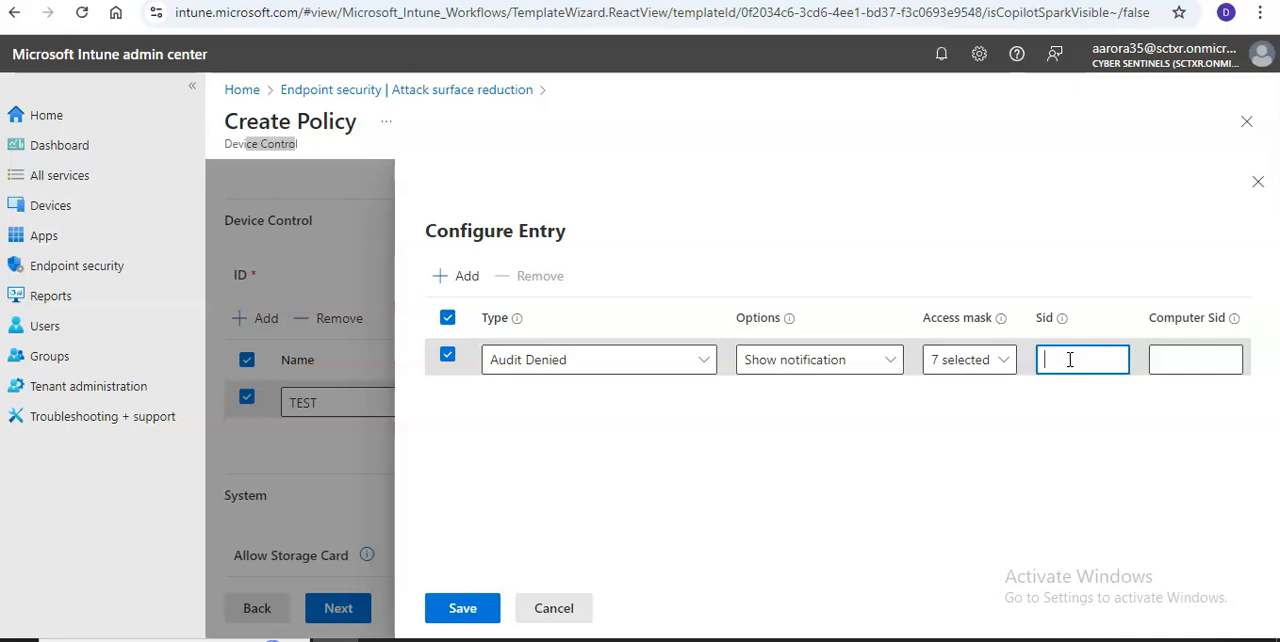
left_click(1196, 360)
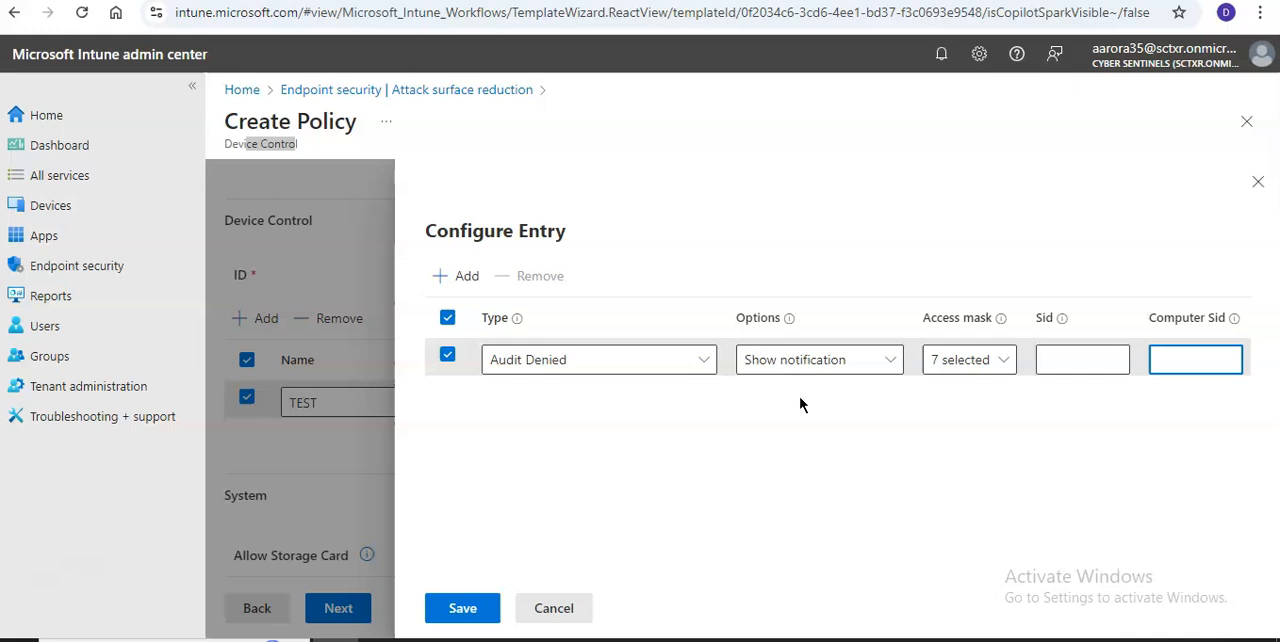
left_click(1196, 360)
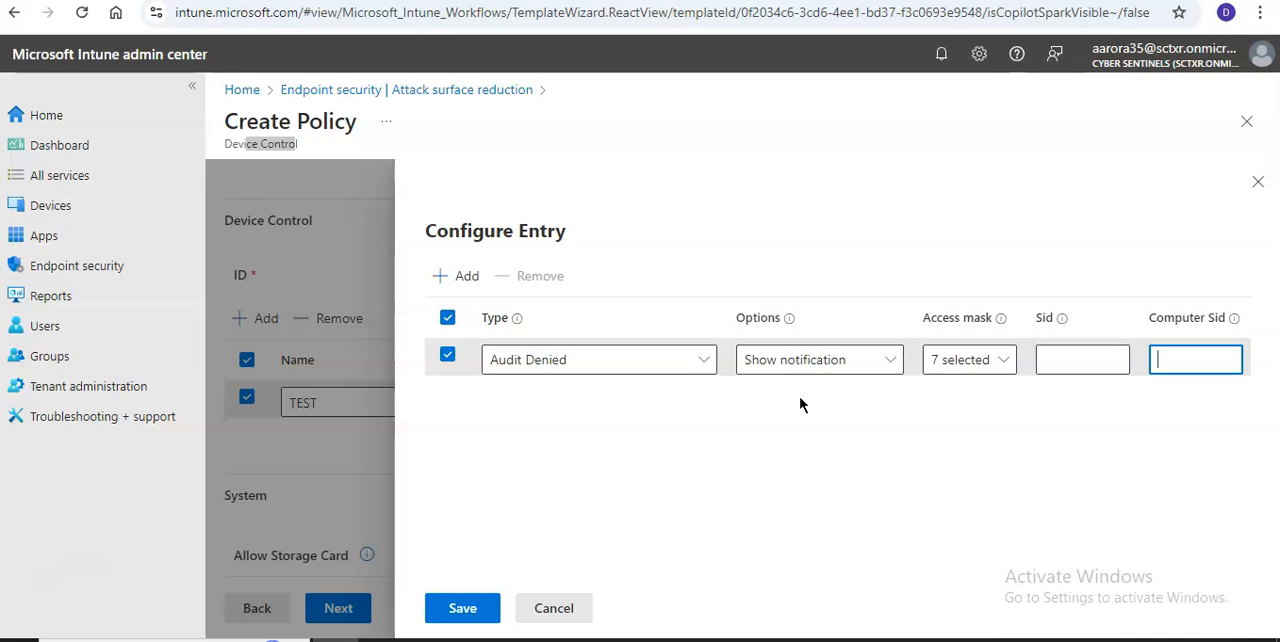